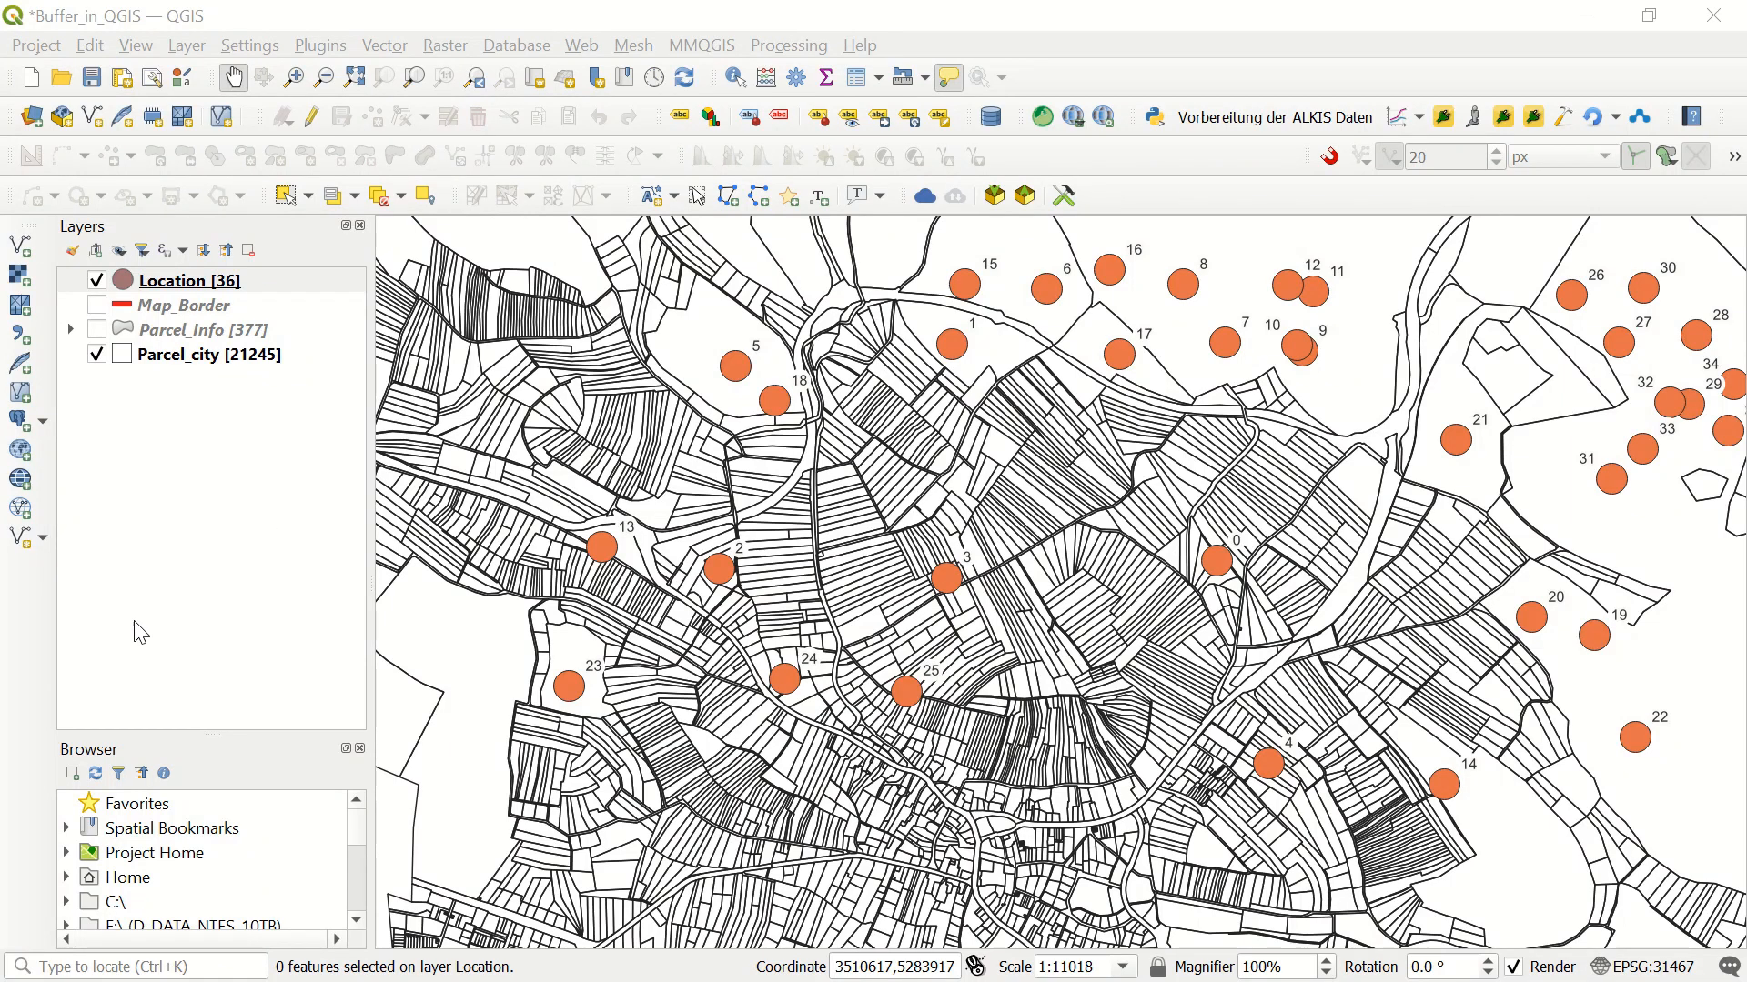
{"action": "mouse_move", "coordinate": [191, 602]}
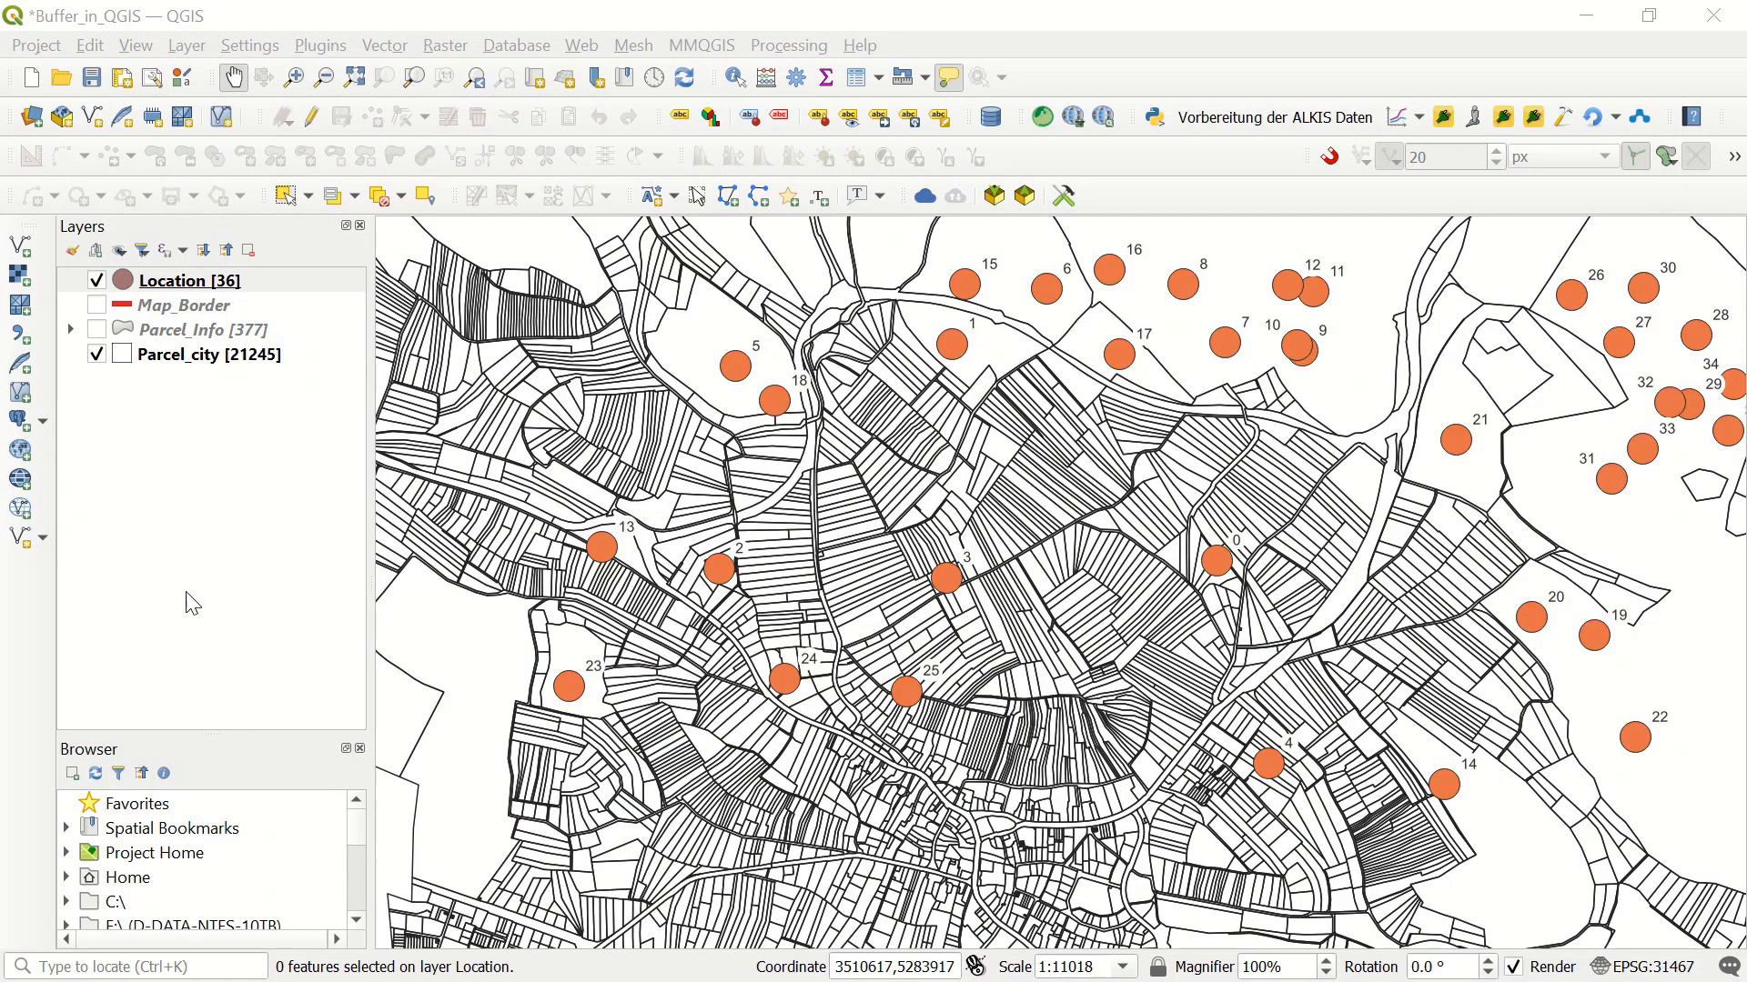
{"action": "mouse_move", "coordinate": [300, 613]}
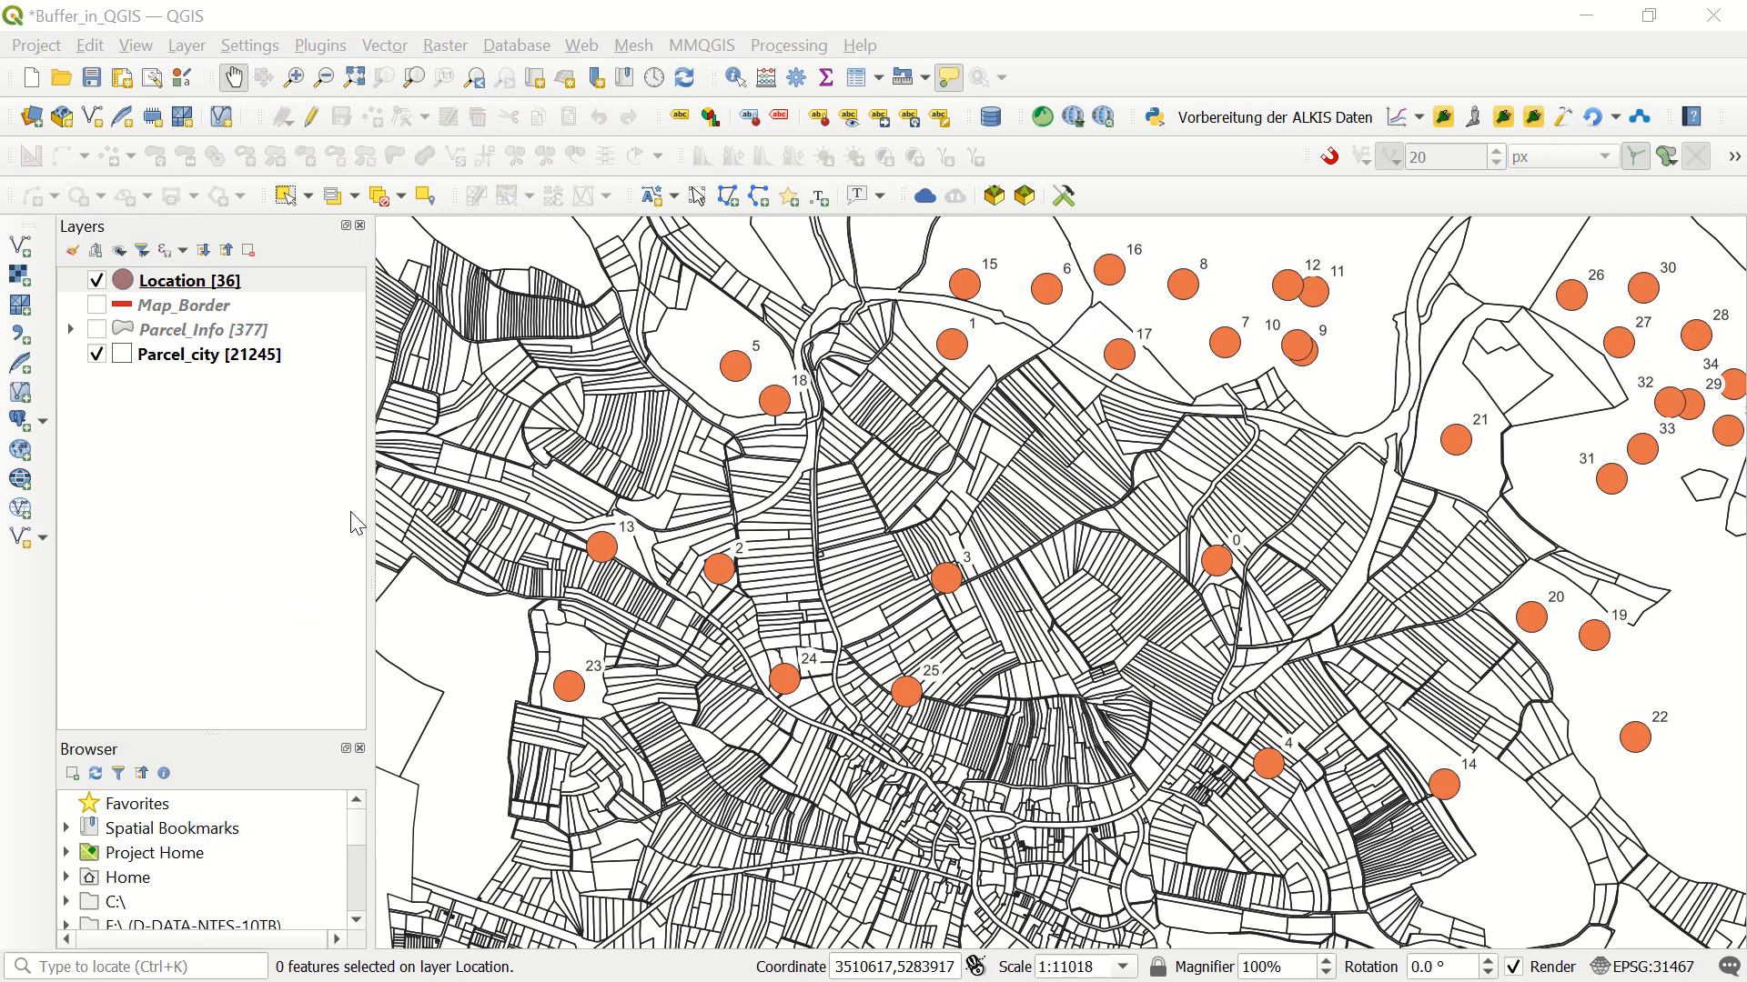
{"action": "mouse_move", "coordinate": [182, 304]}
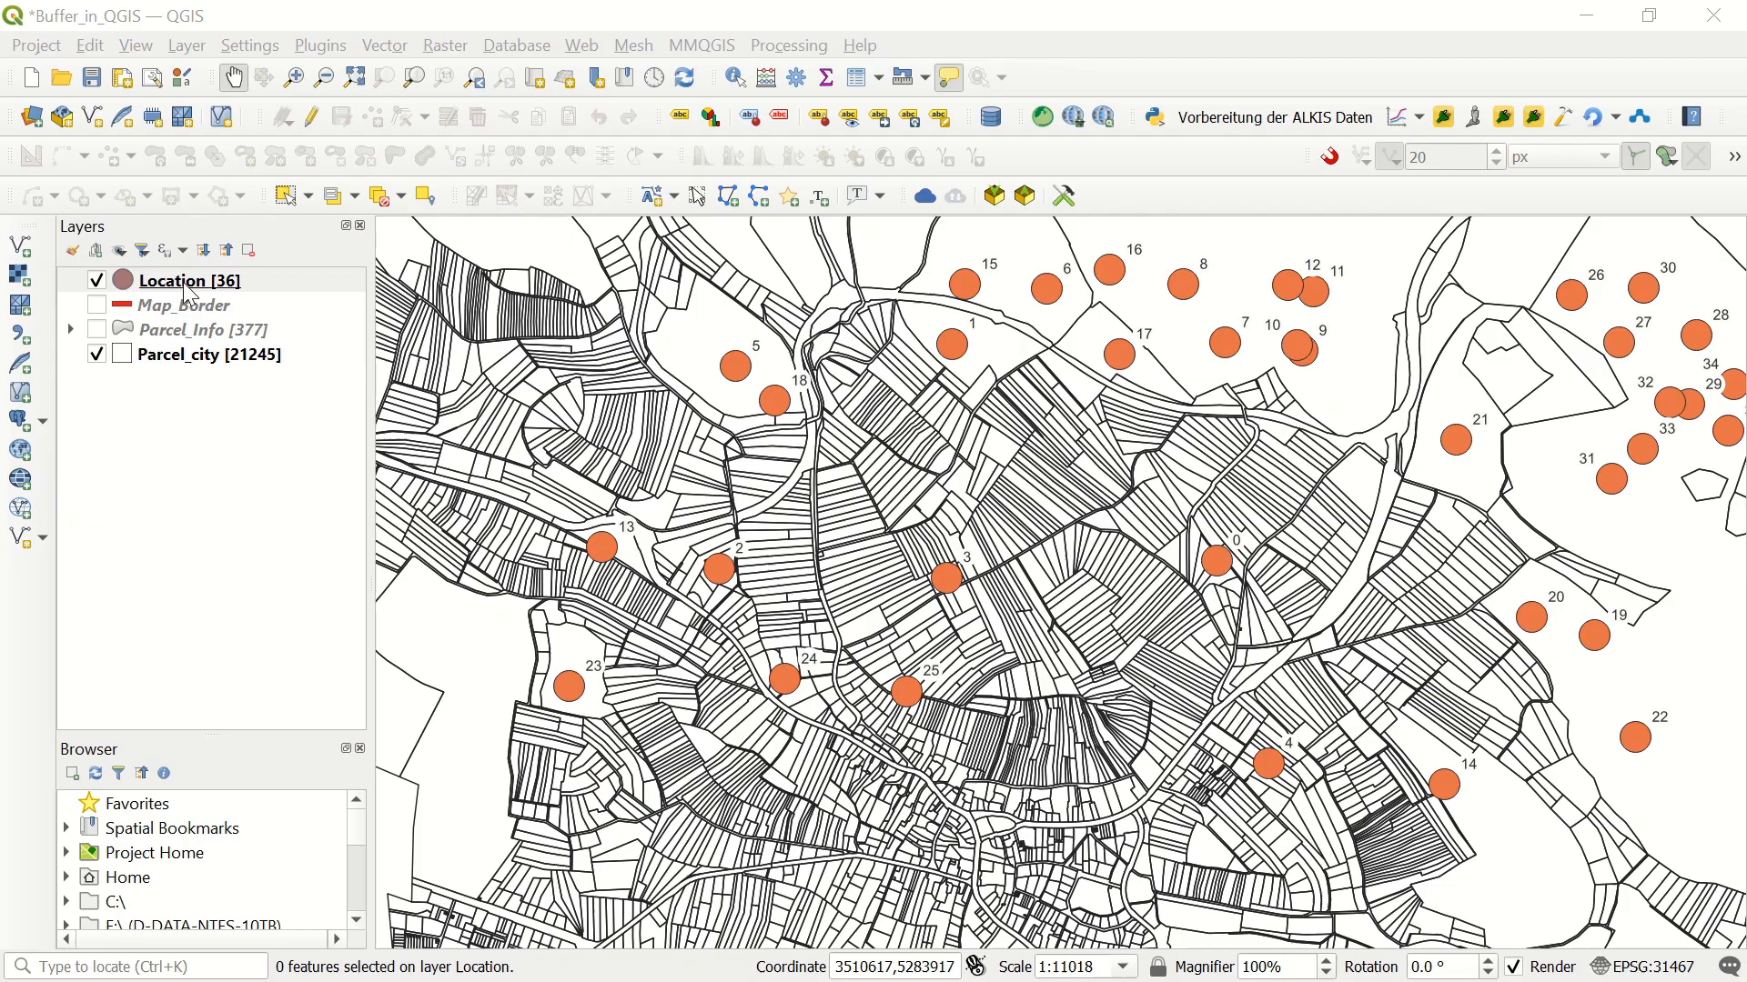
View the Location layer's attribute table with its id and pipe values
{"action": "right_click", "coordinate": [189, 280]}
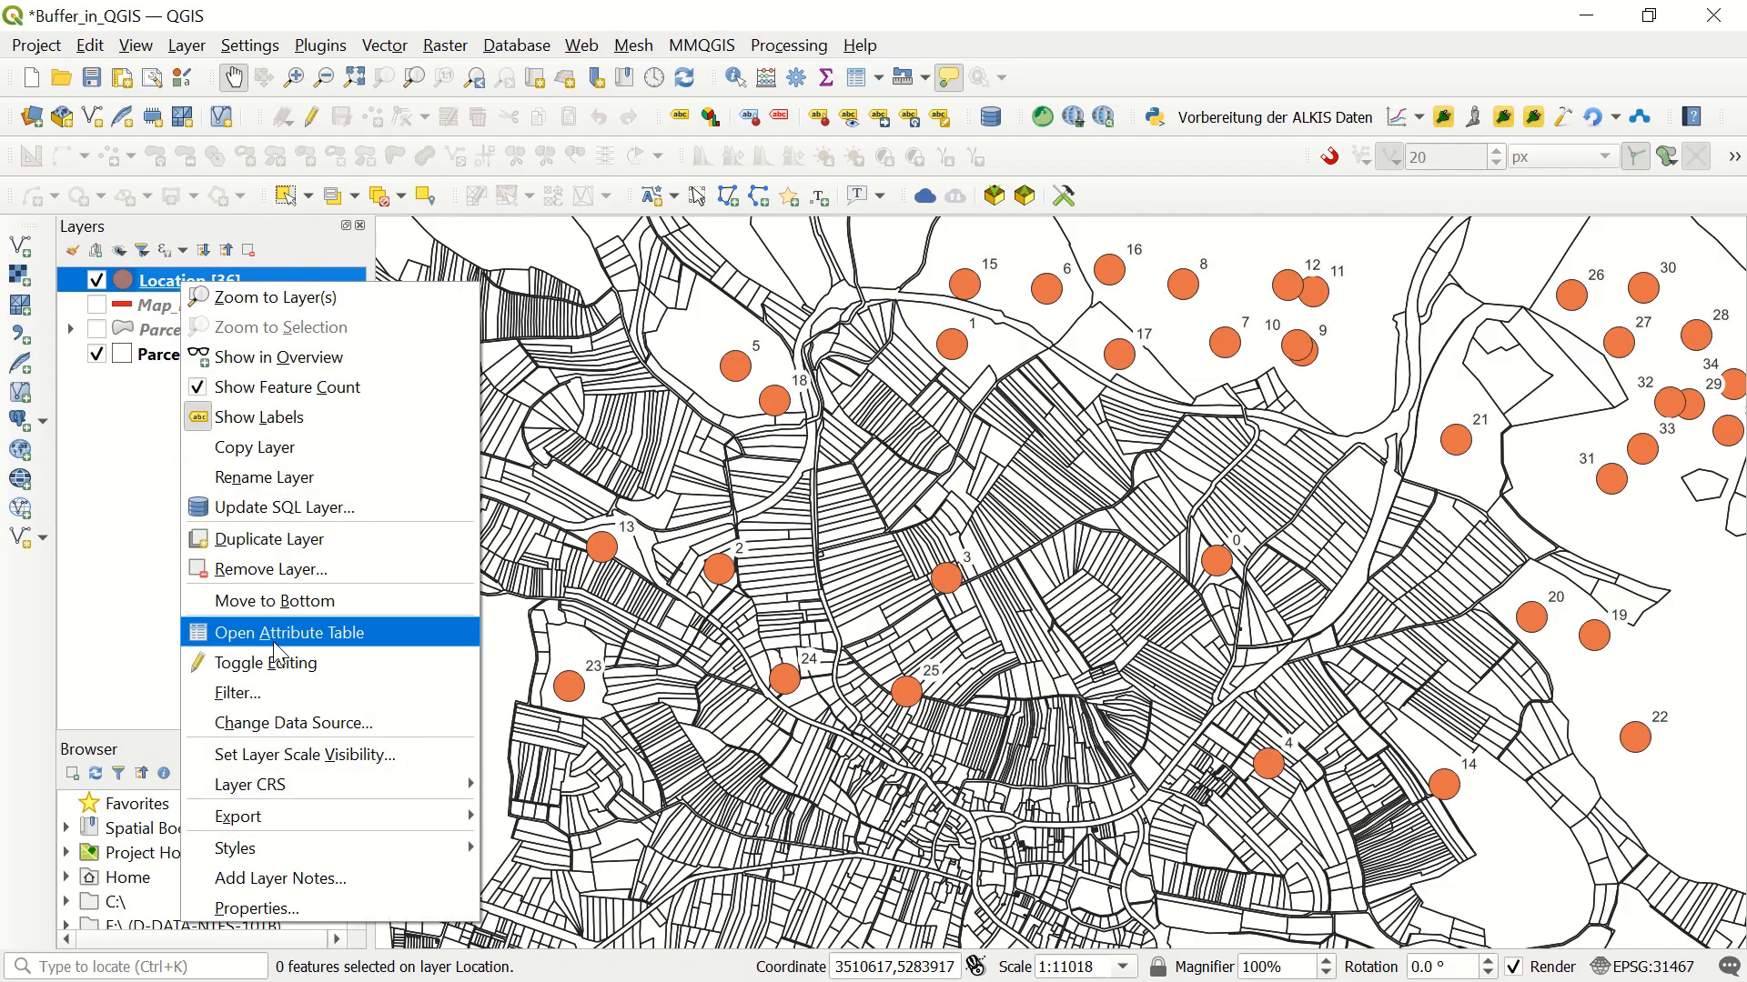
{"action": "left_click", "coordinate": [287, 632]}
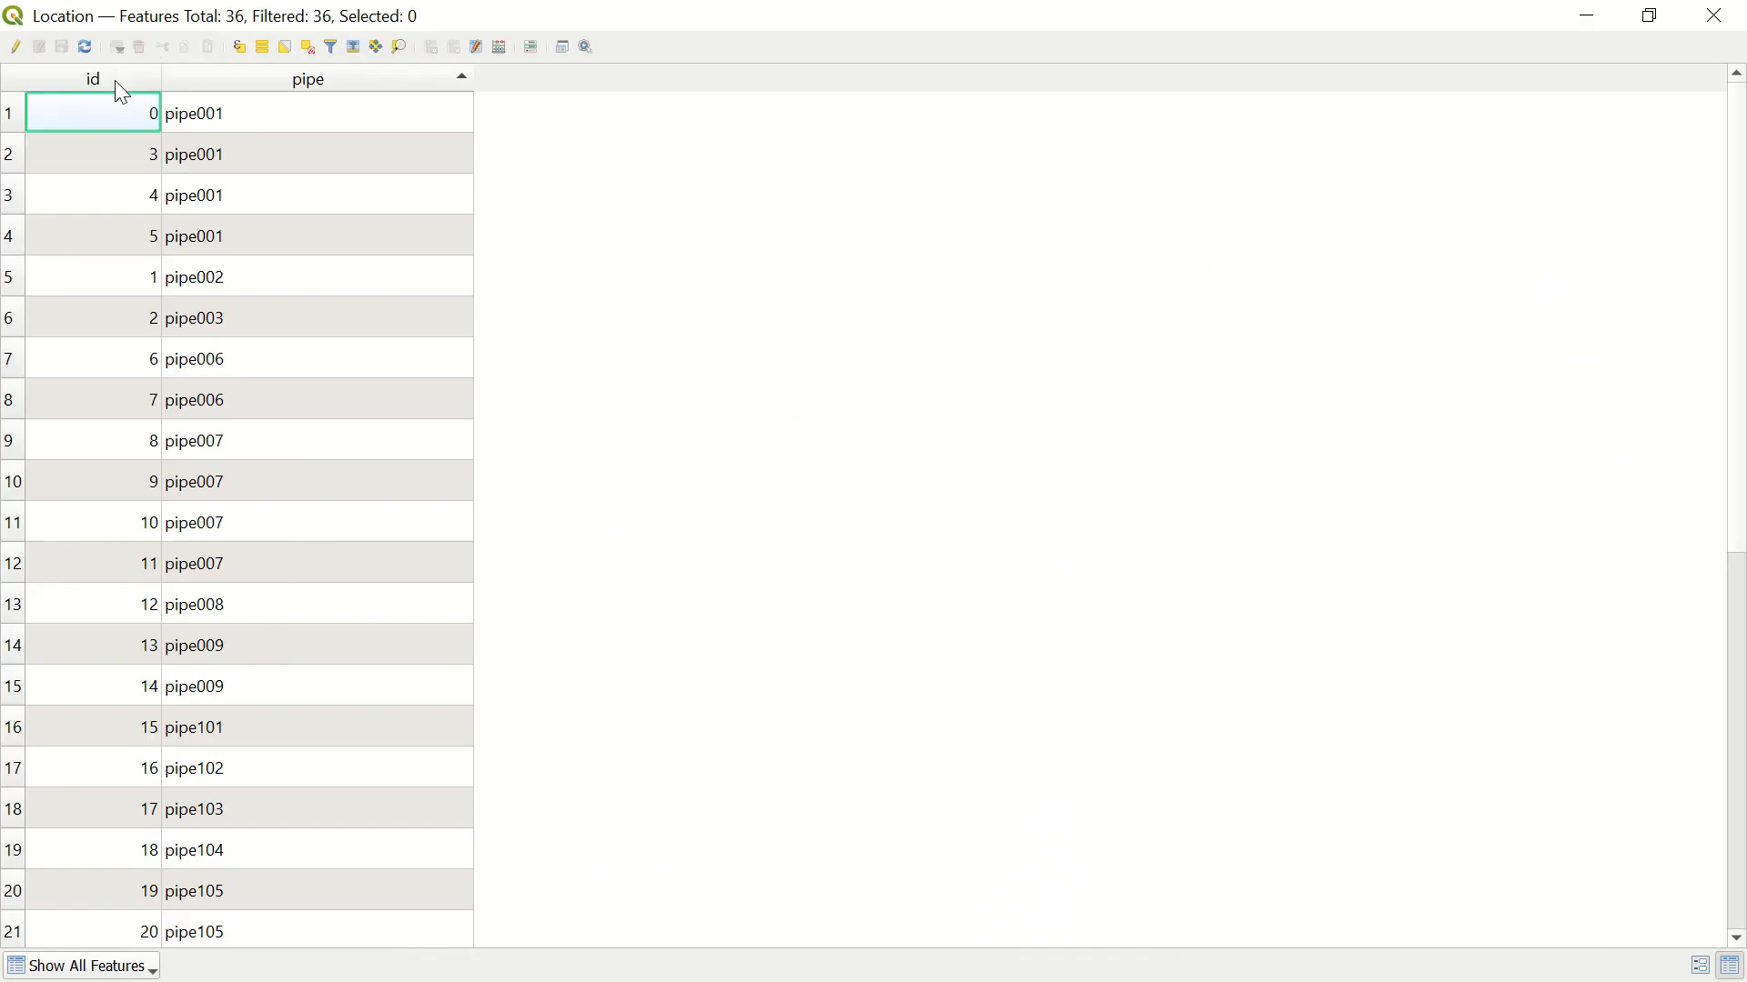
{"action": "mouse_move", "coordinate": [285, 101]}
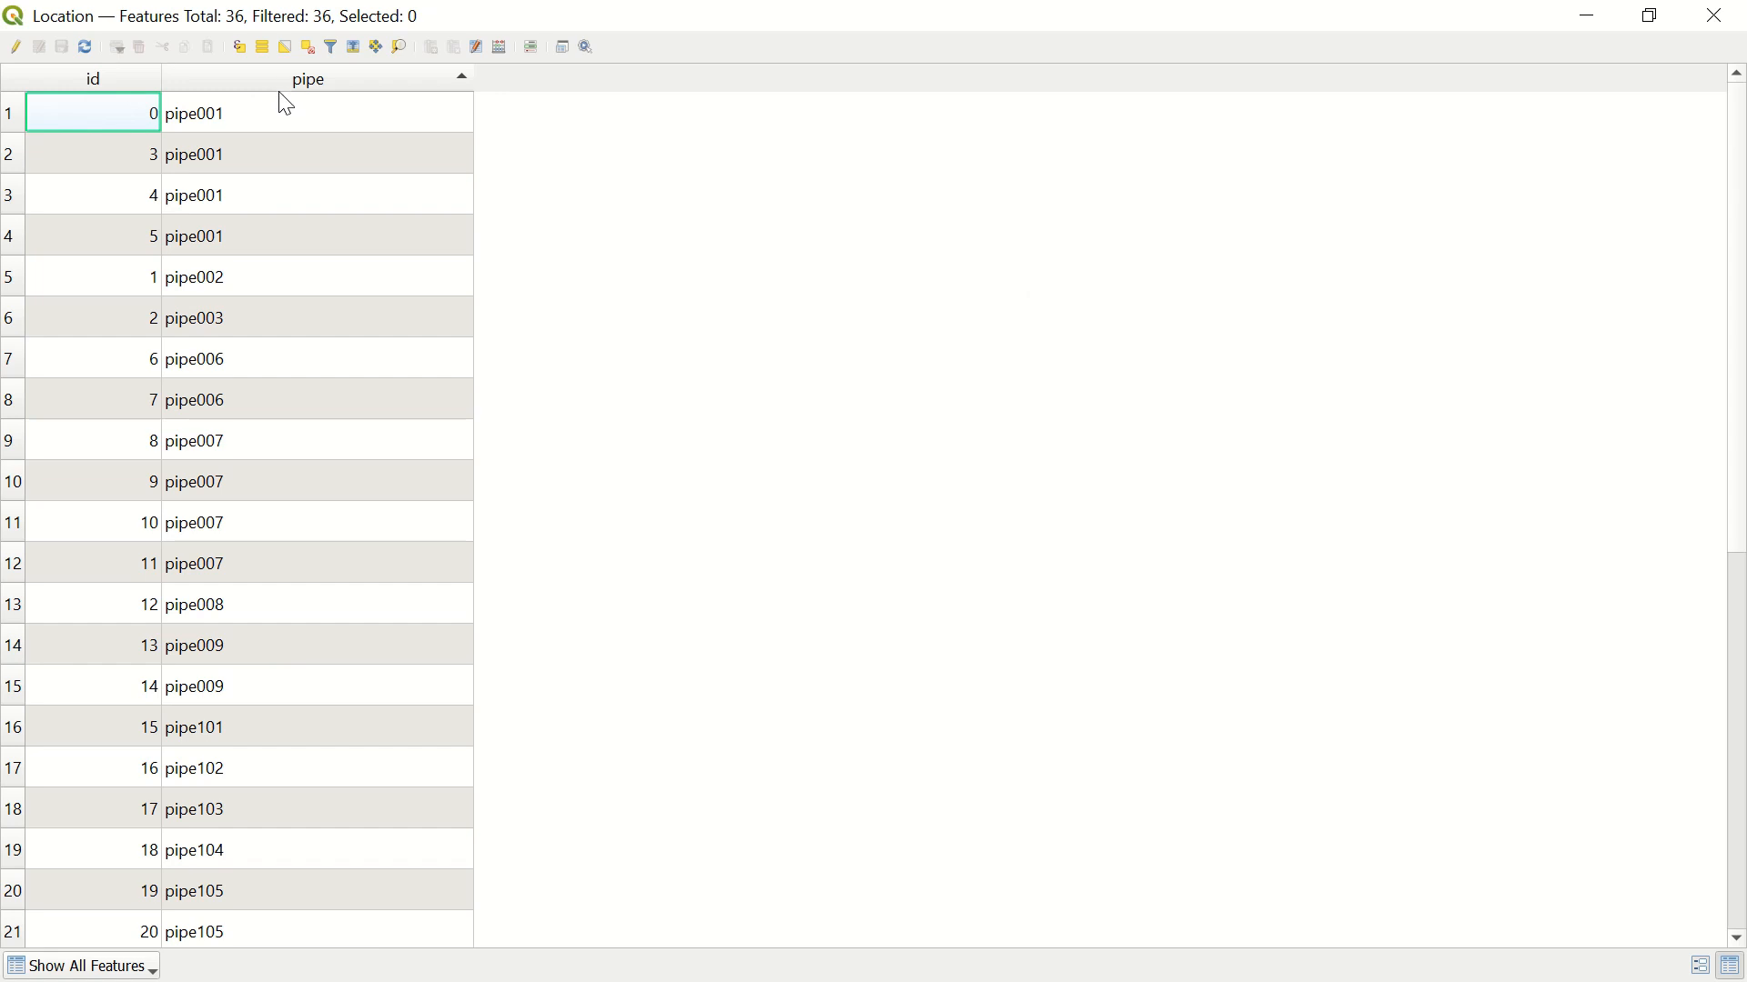
{"action": "mouse_move", "coordinate": [222, 137]}
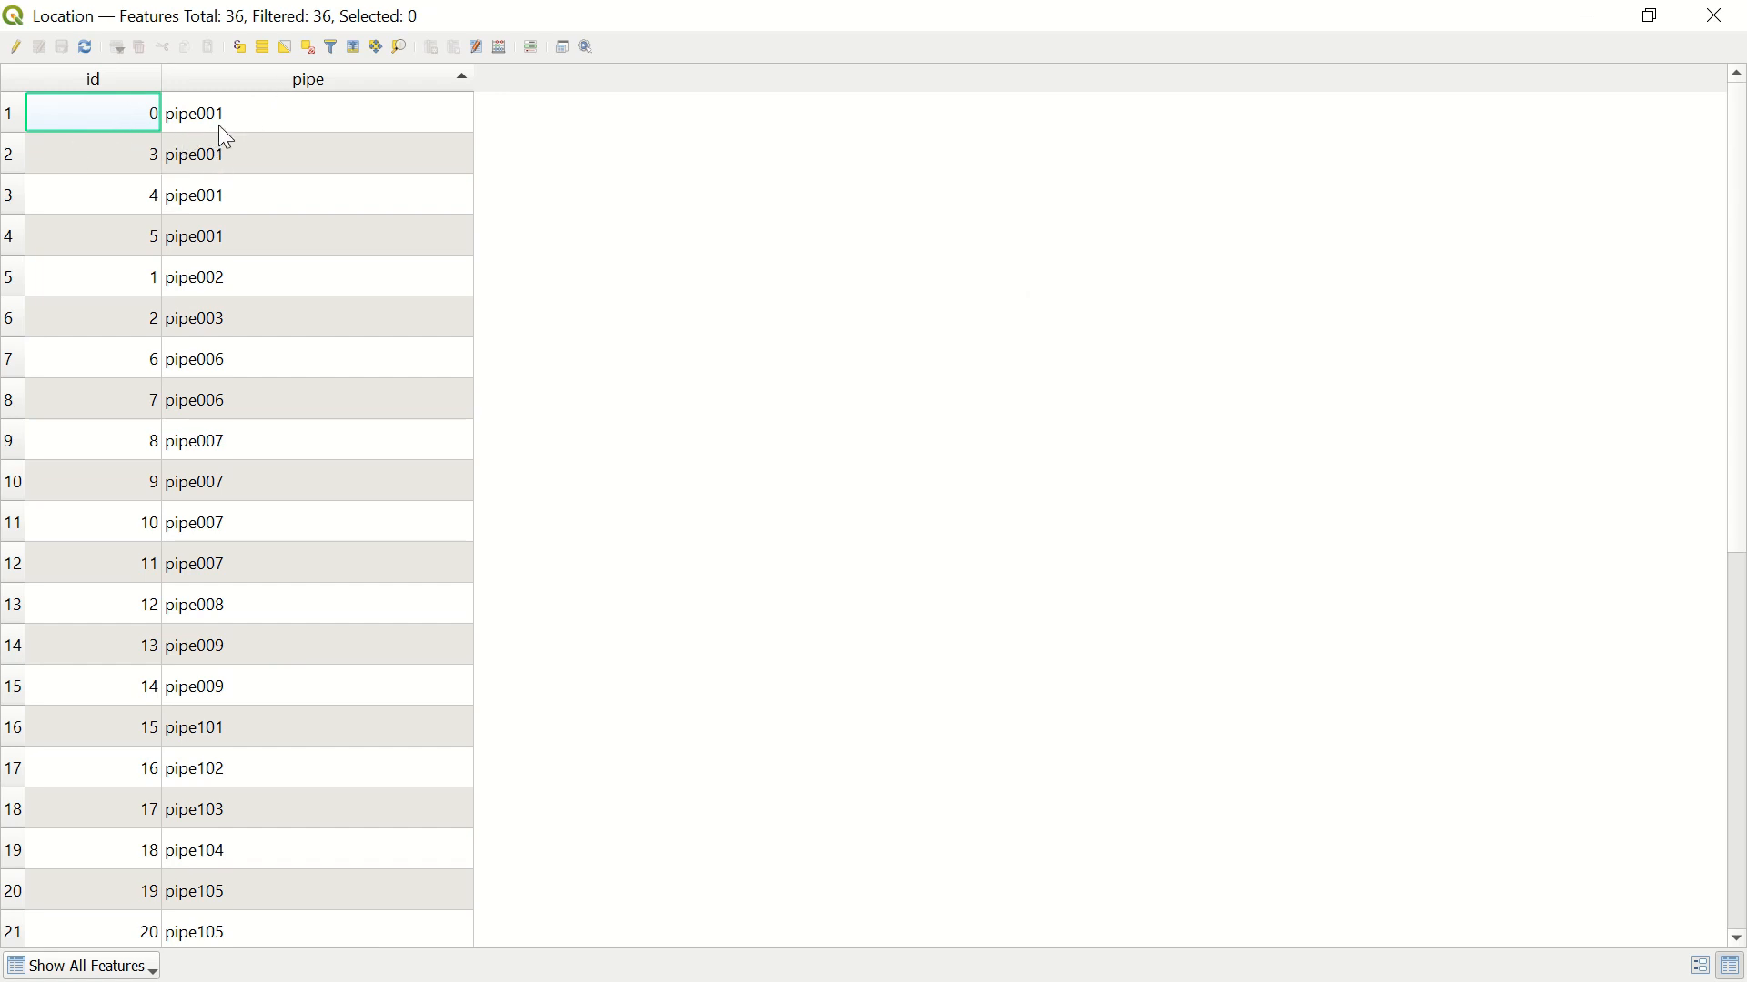
{"action": "mouse_move", "coordinate": [225, 217]}
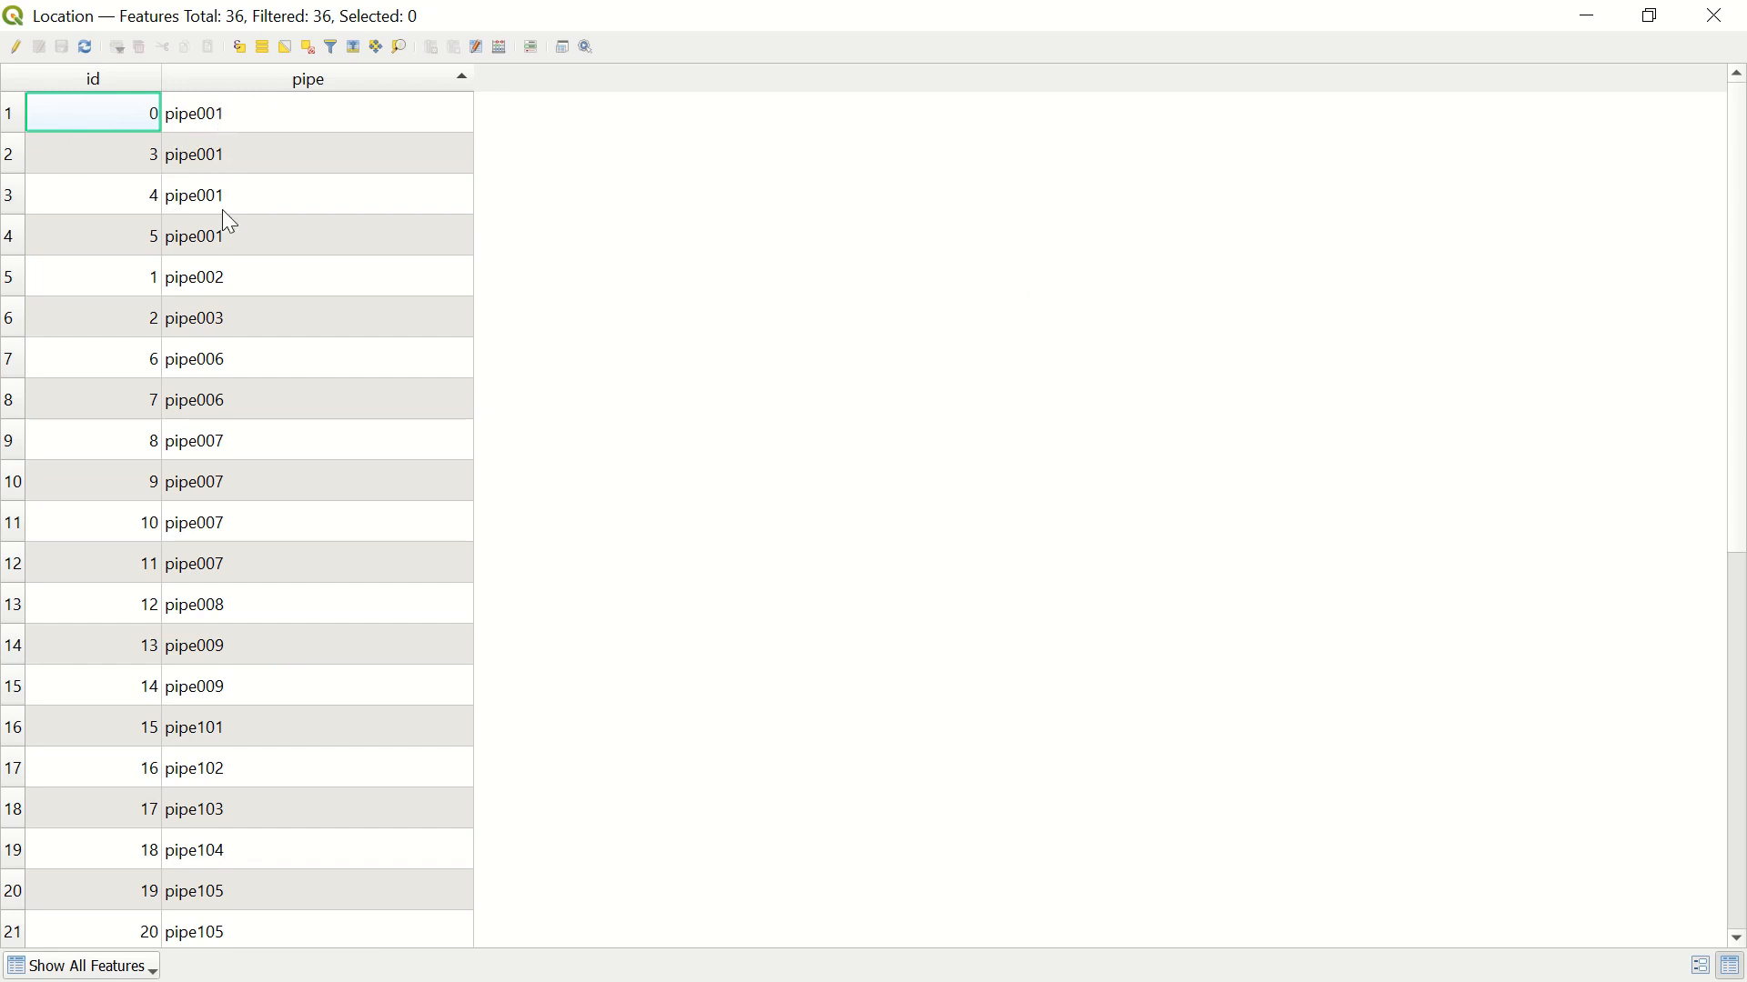
{"action": "mouse_move", "coordinate": [19, 255]}
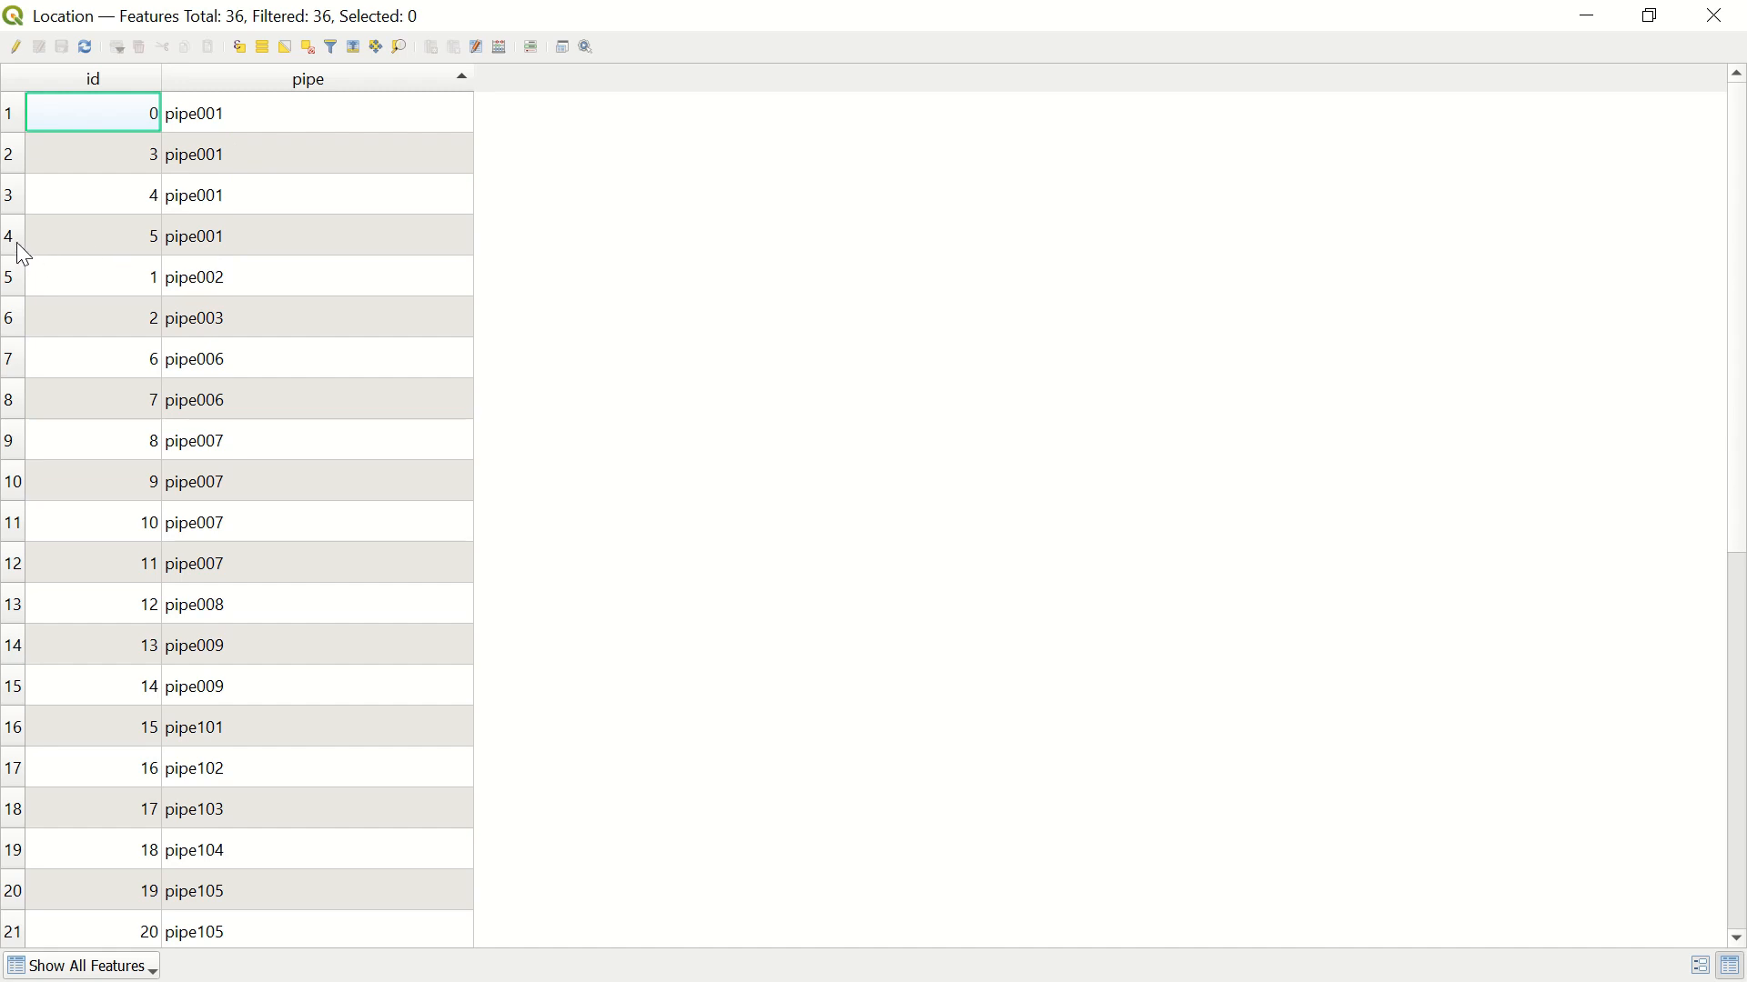
{"action": "scroll", "scroll_direction": "down", "scroll_amount": 3}
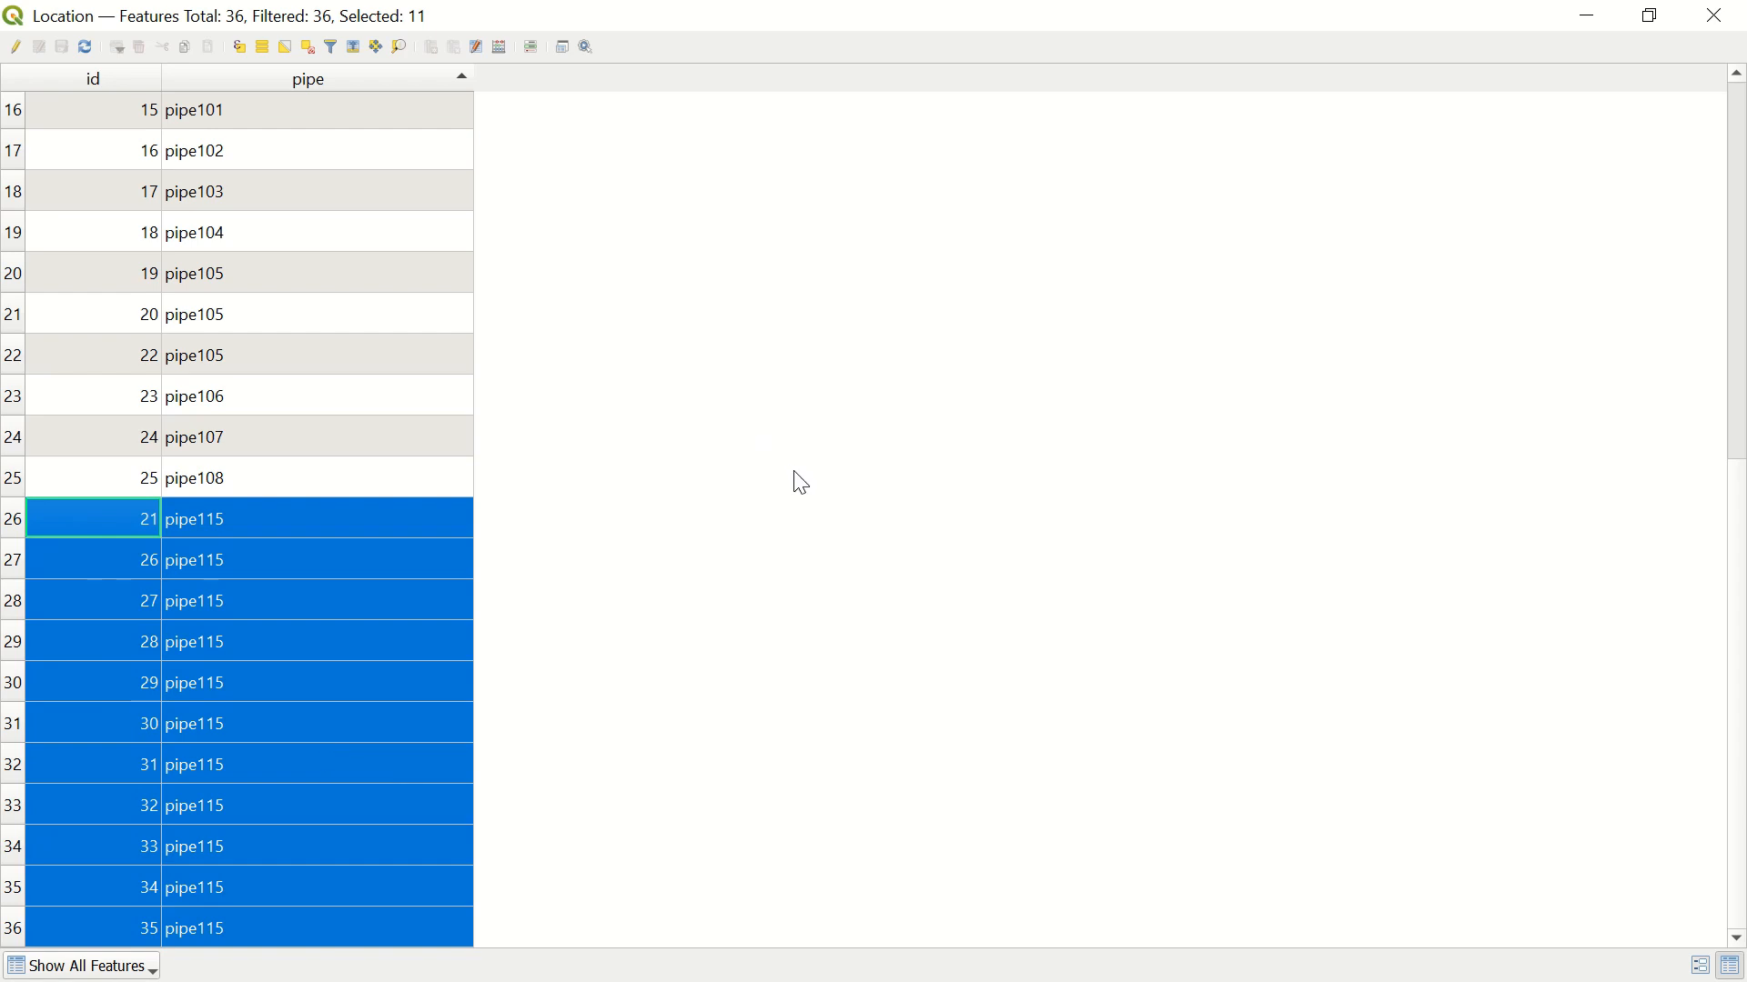
{"action": "mouse_move", "coordinate": [1075, 468]}
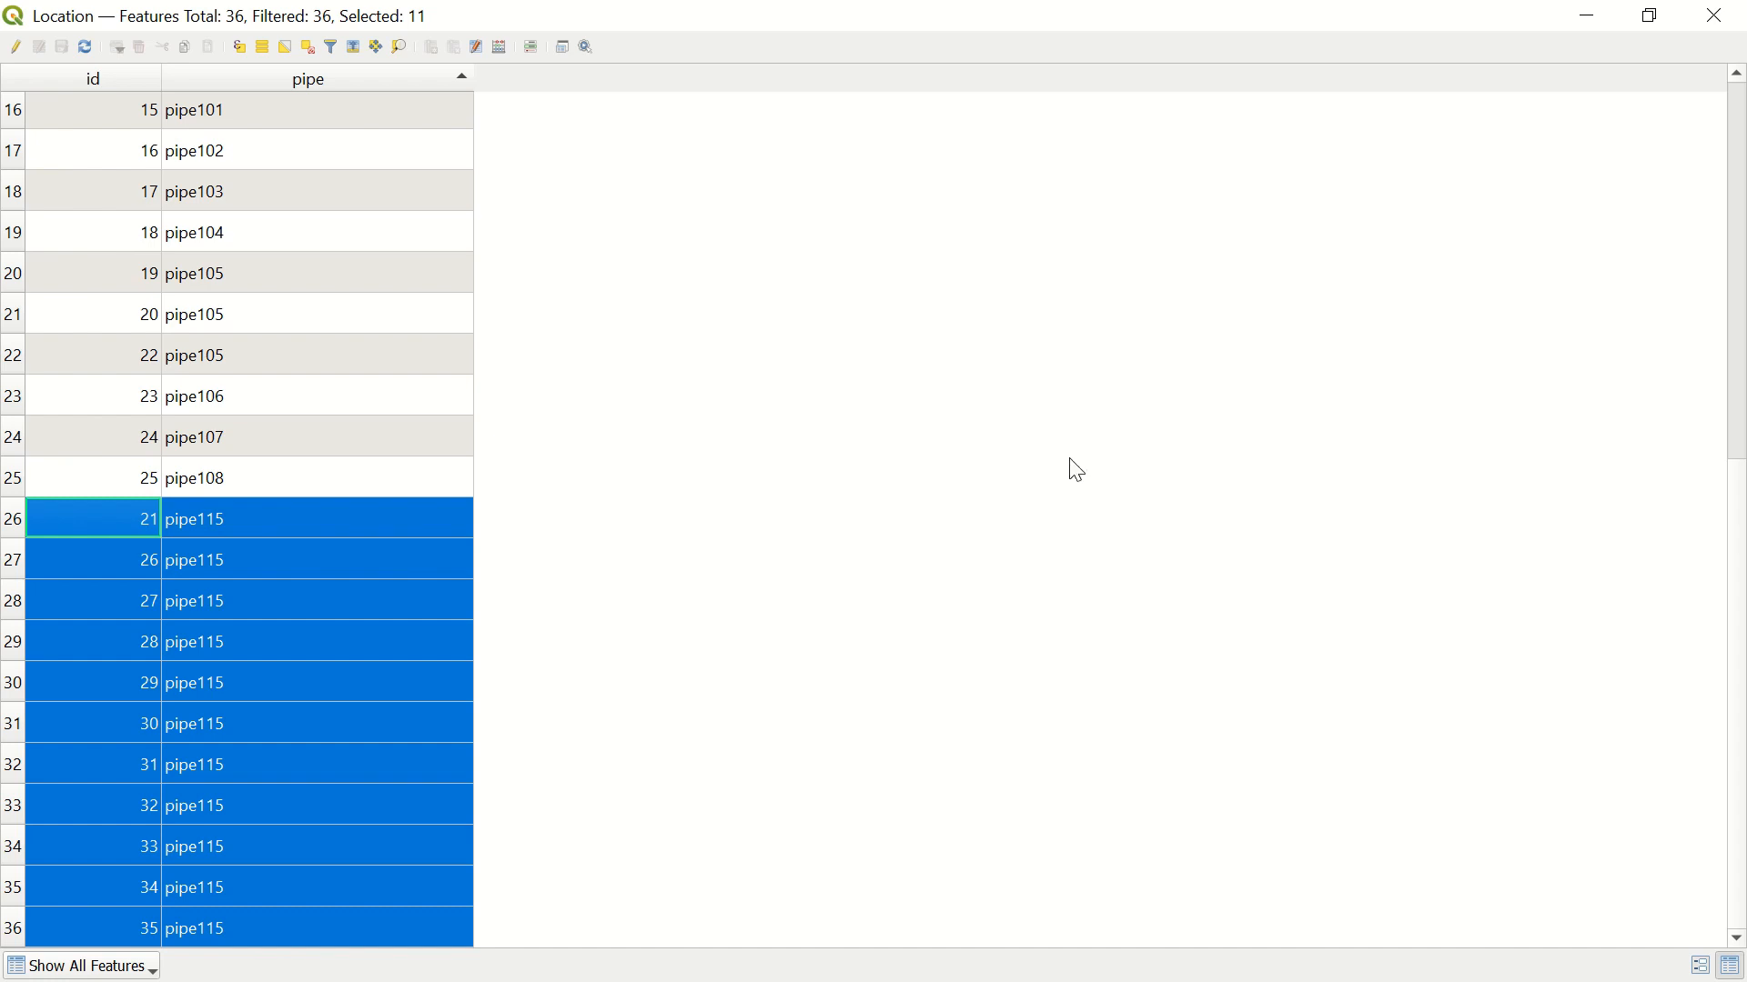
{"action": "mouse_move", "coordinate": [1685, 91]}
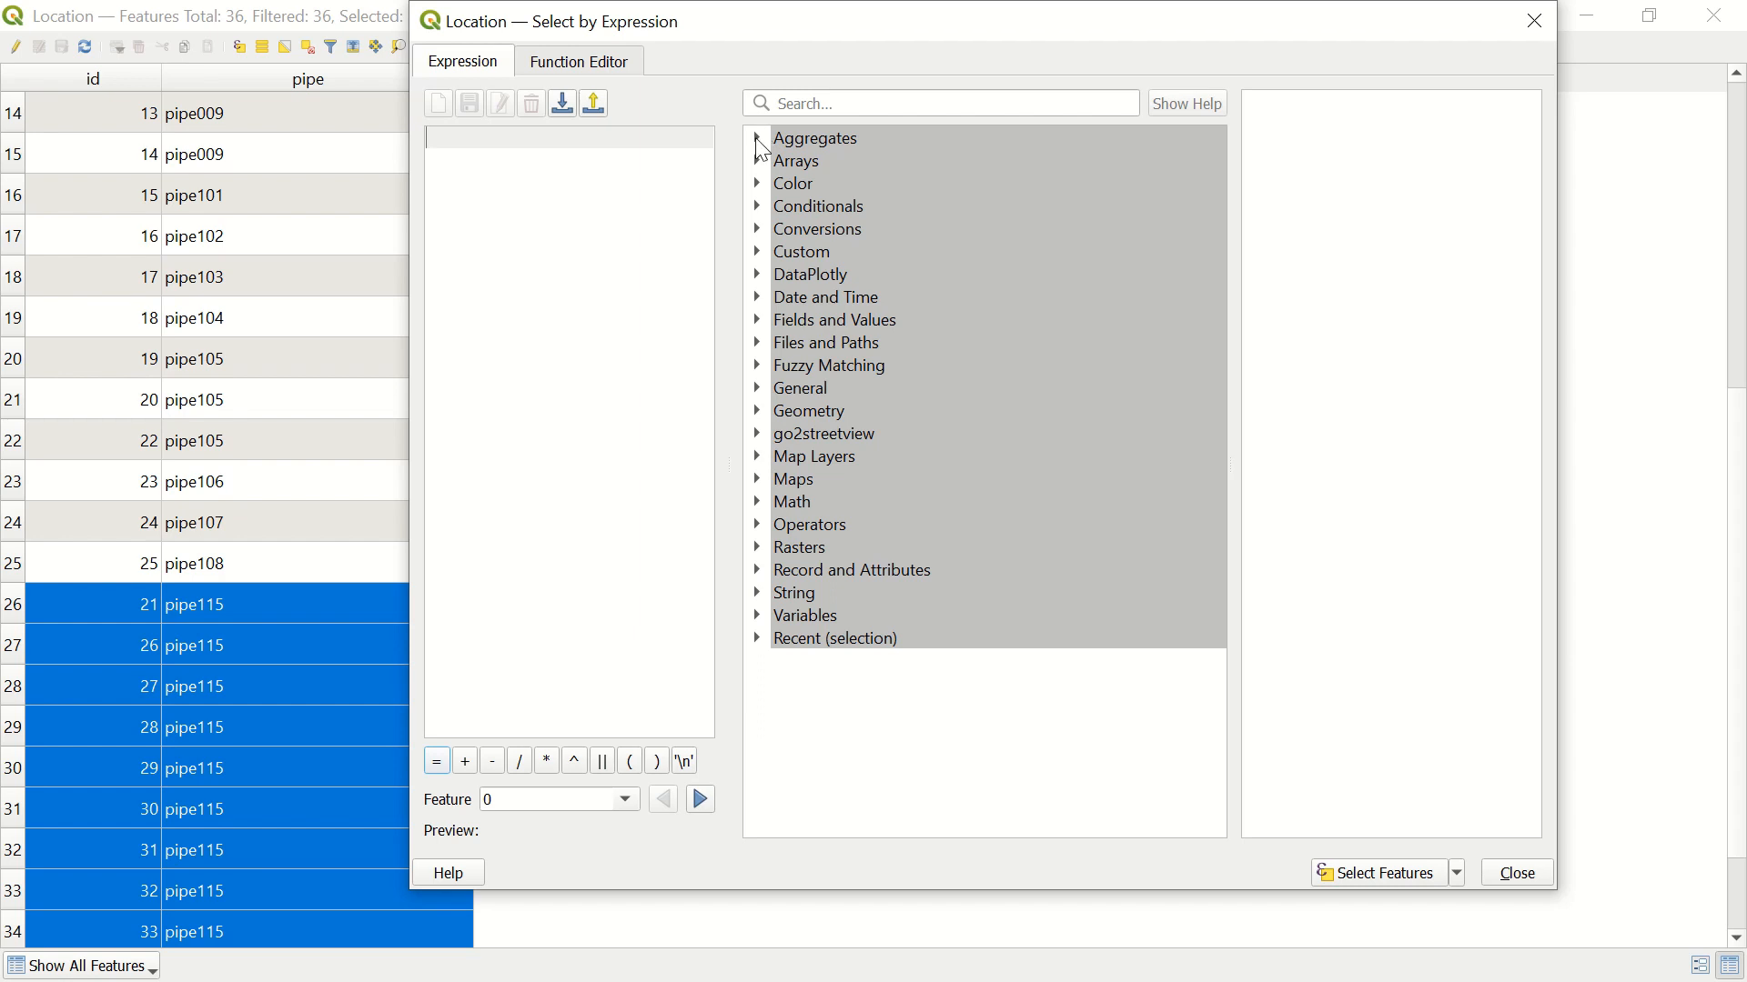
Build the expression count( 1, "pipe" ) from the Aggregates and Fields lists, previewing 4
{"action": "left_click", "coordinate": [757, 138]}
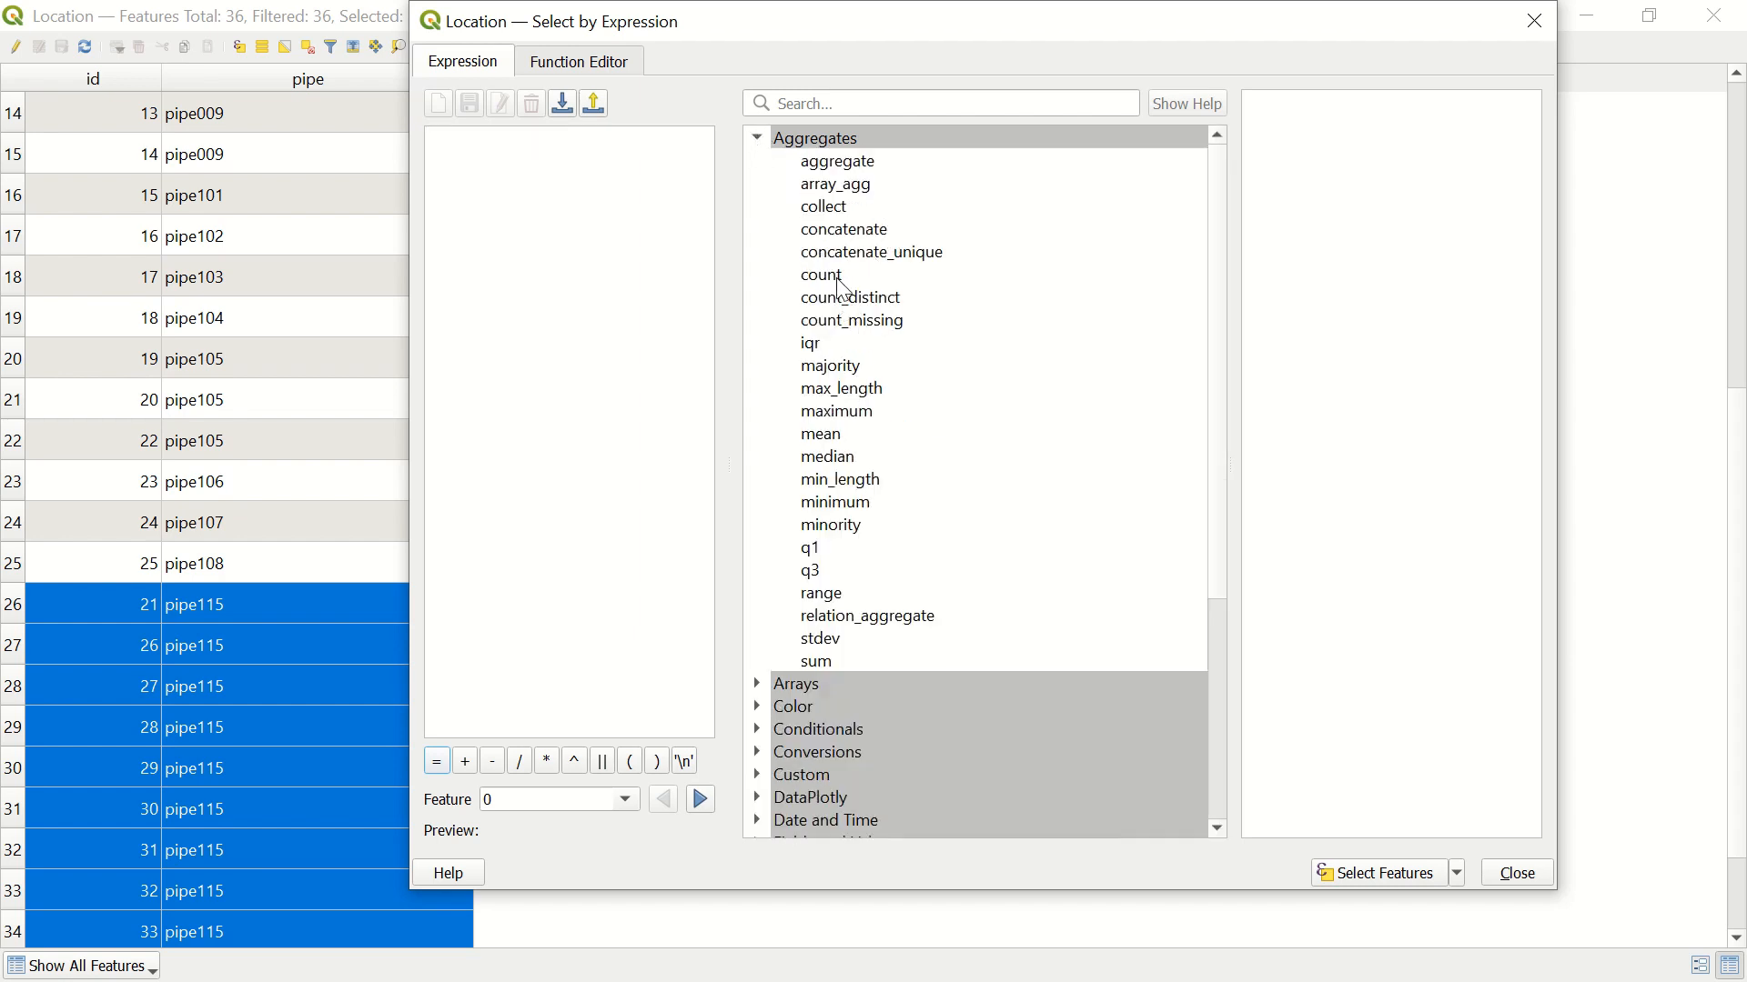
{"action": "double_click", "coordinate": [821, 275]}
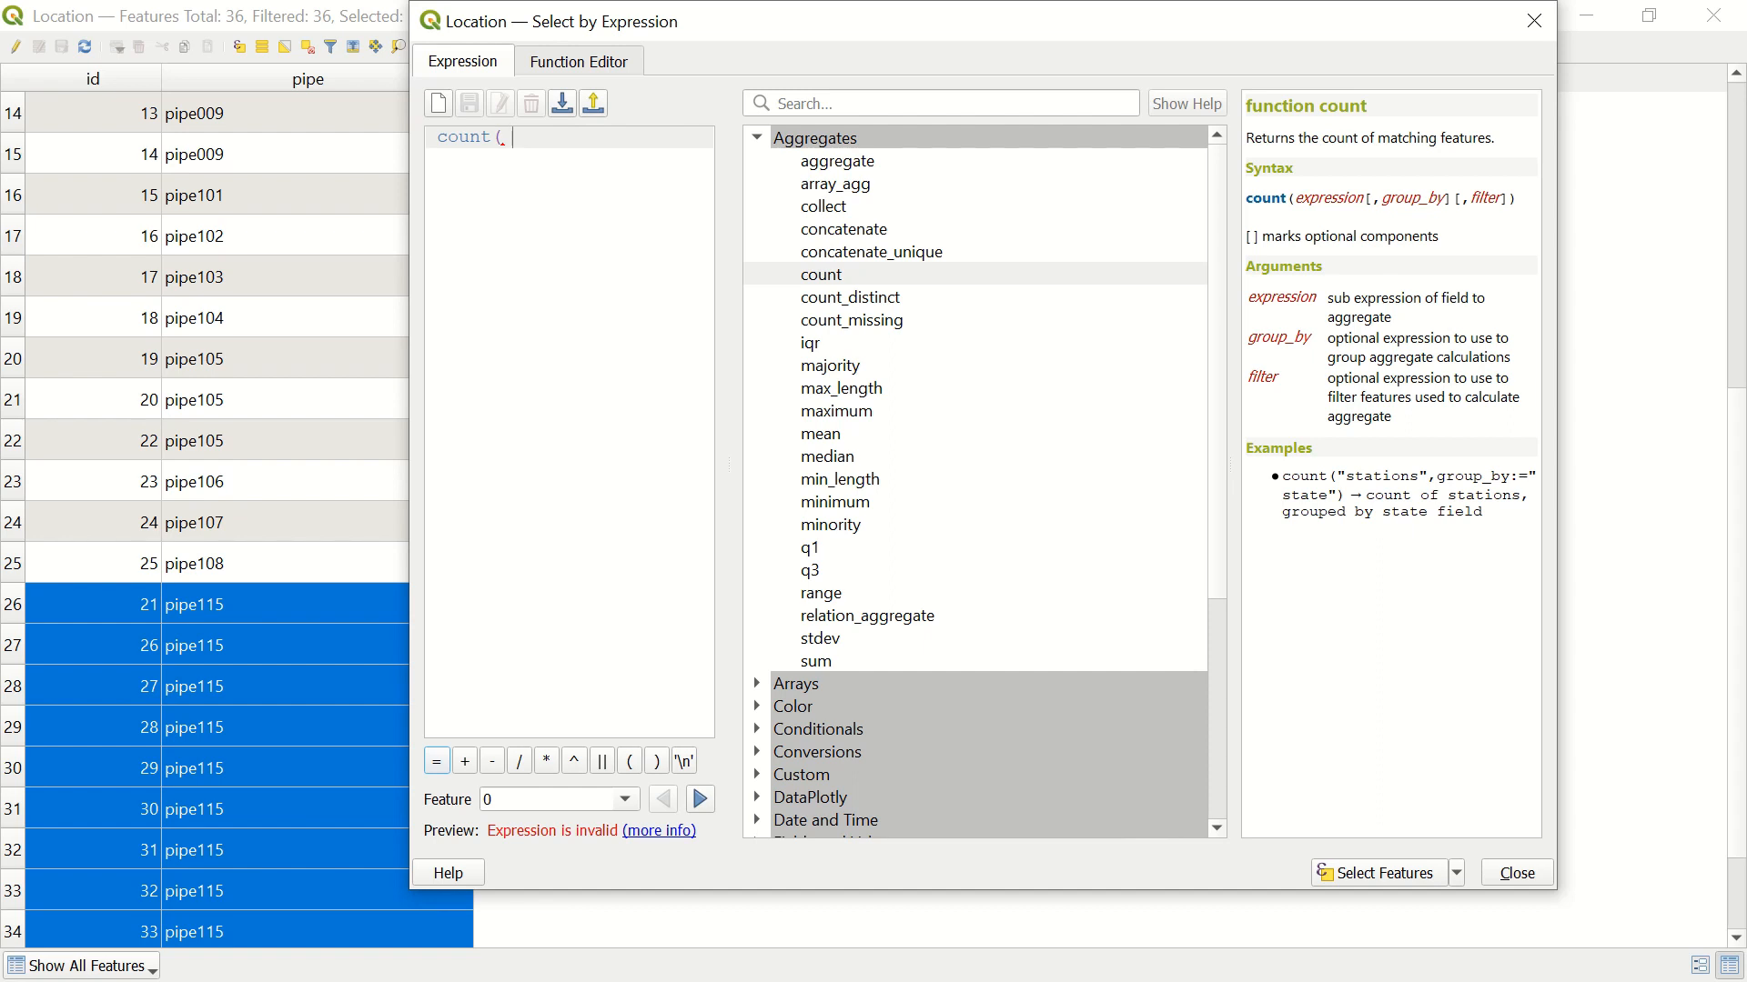
{"action": "type", "text": "1,"}
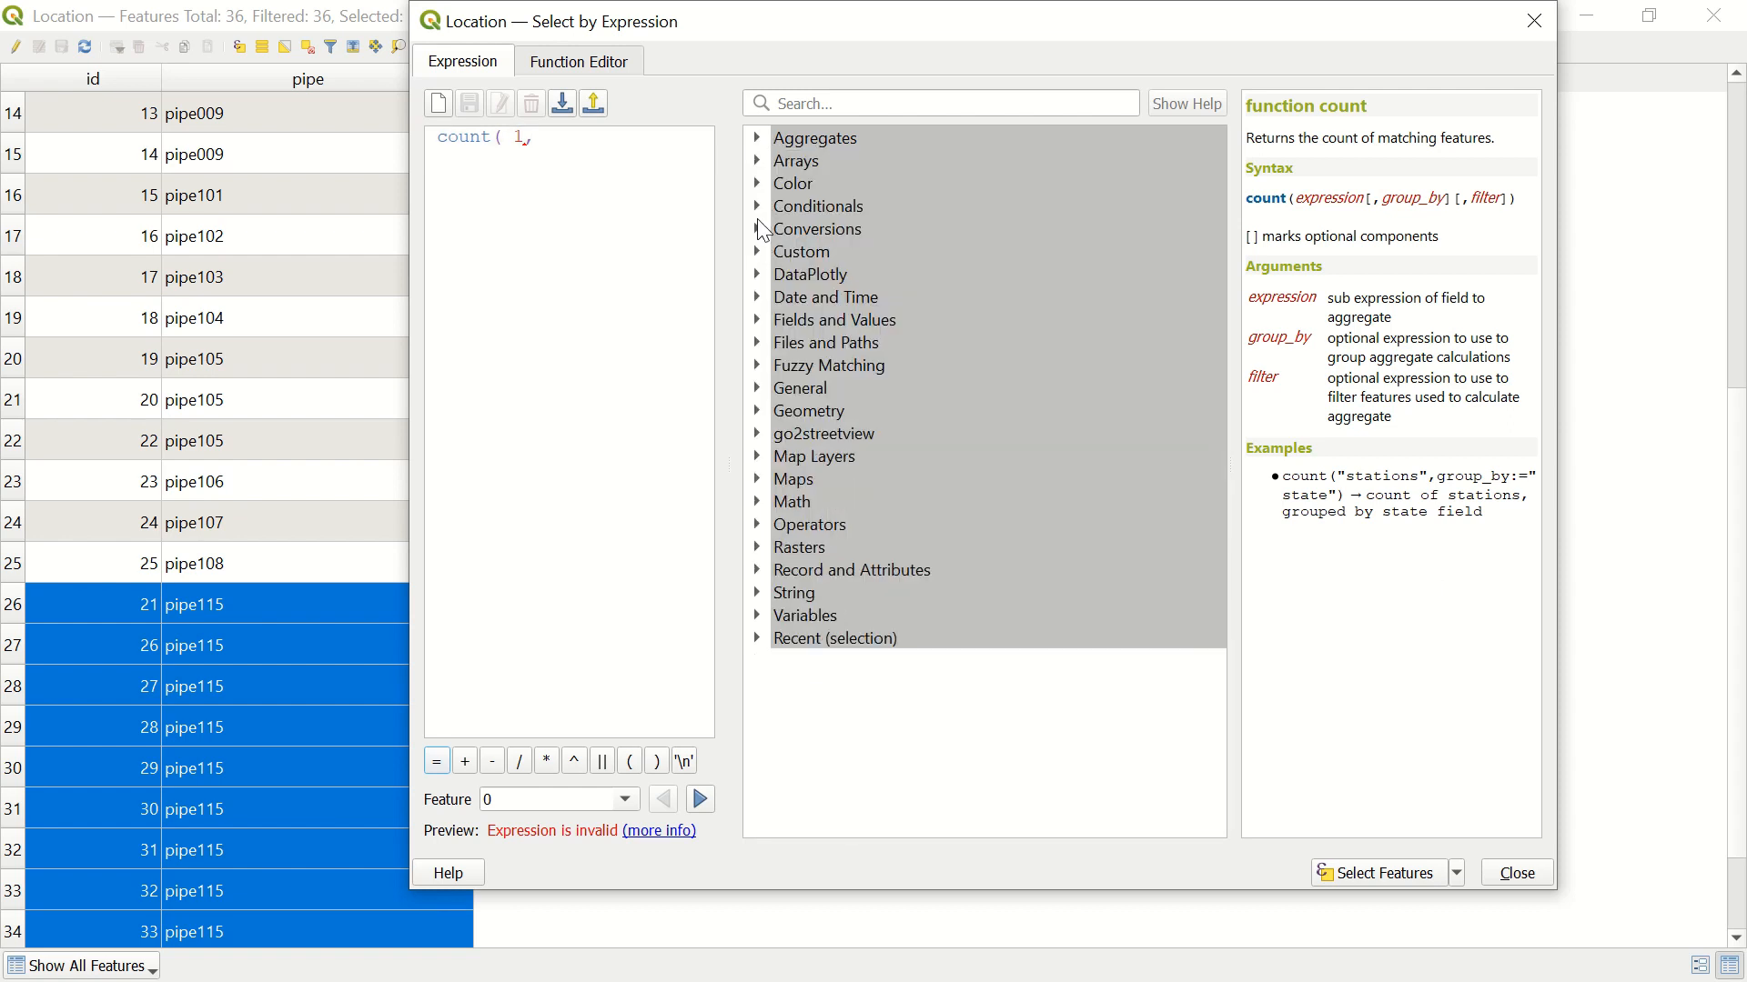
{"action": "mouse_move", "coordinate": [762, 235]}
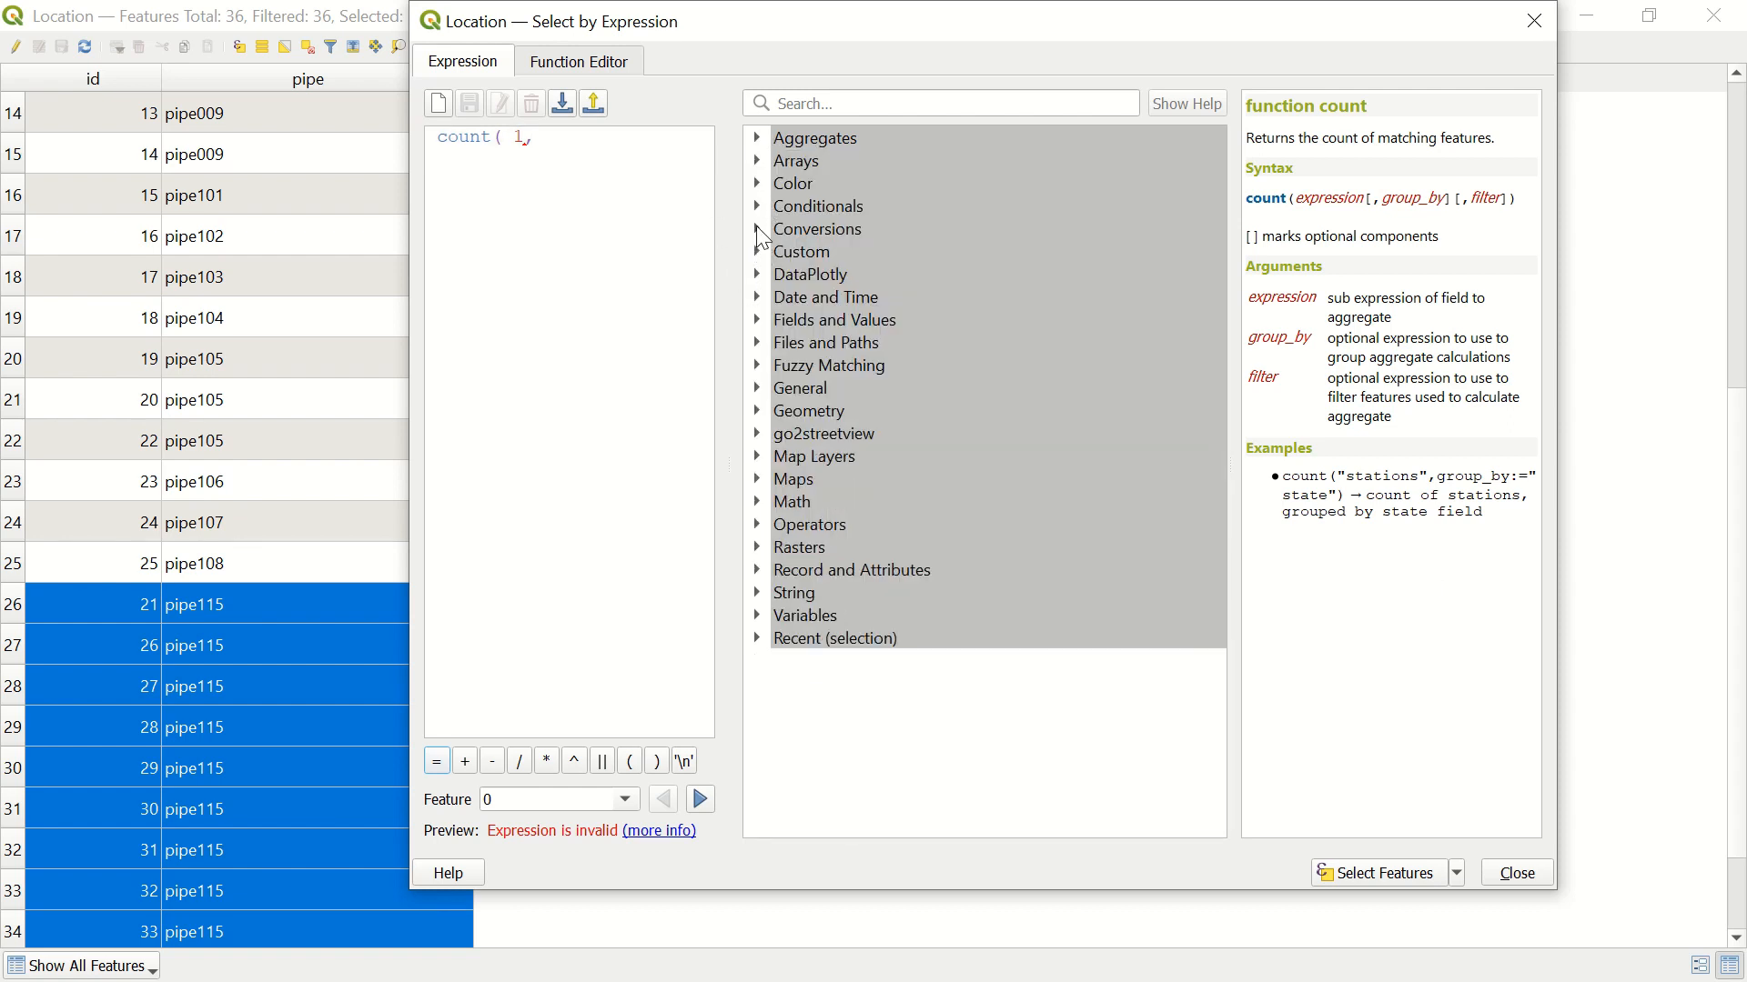
{"action": "left_click", "coordinate": [833, 321]}
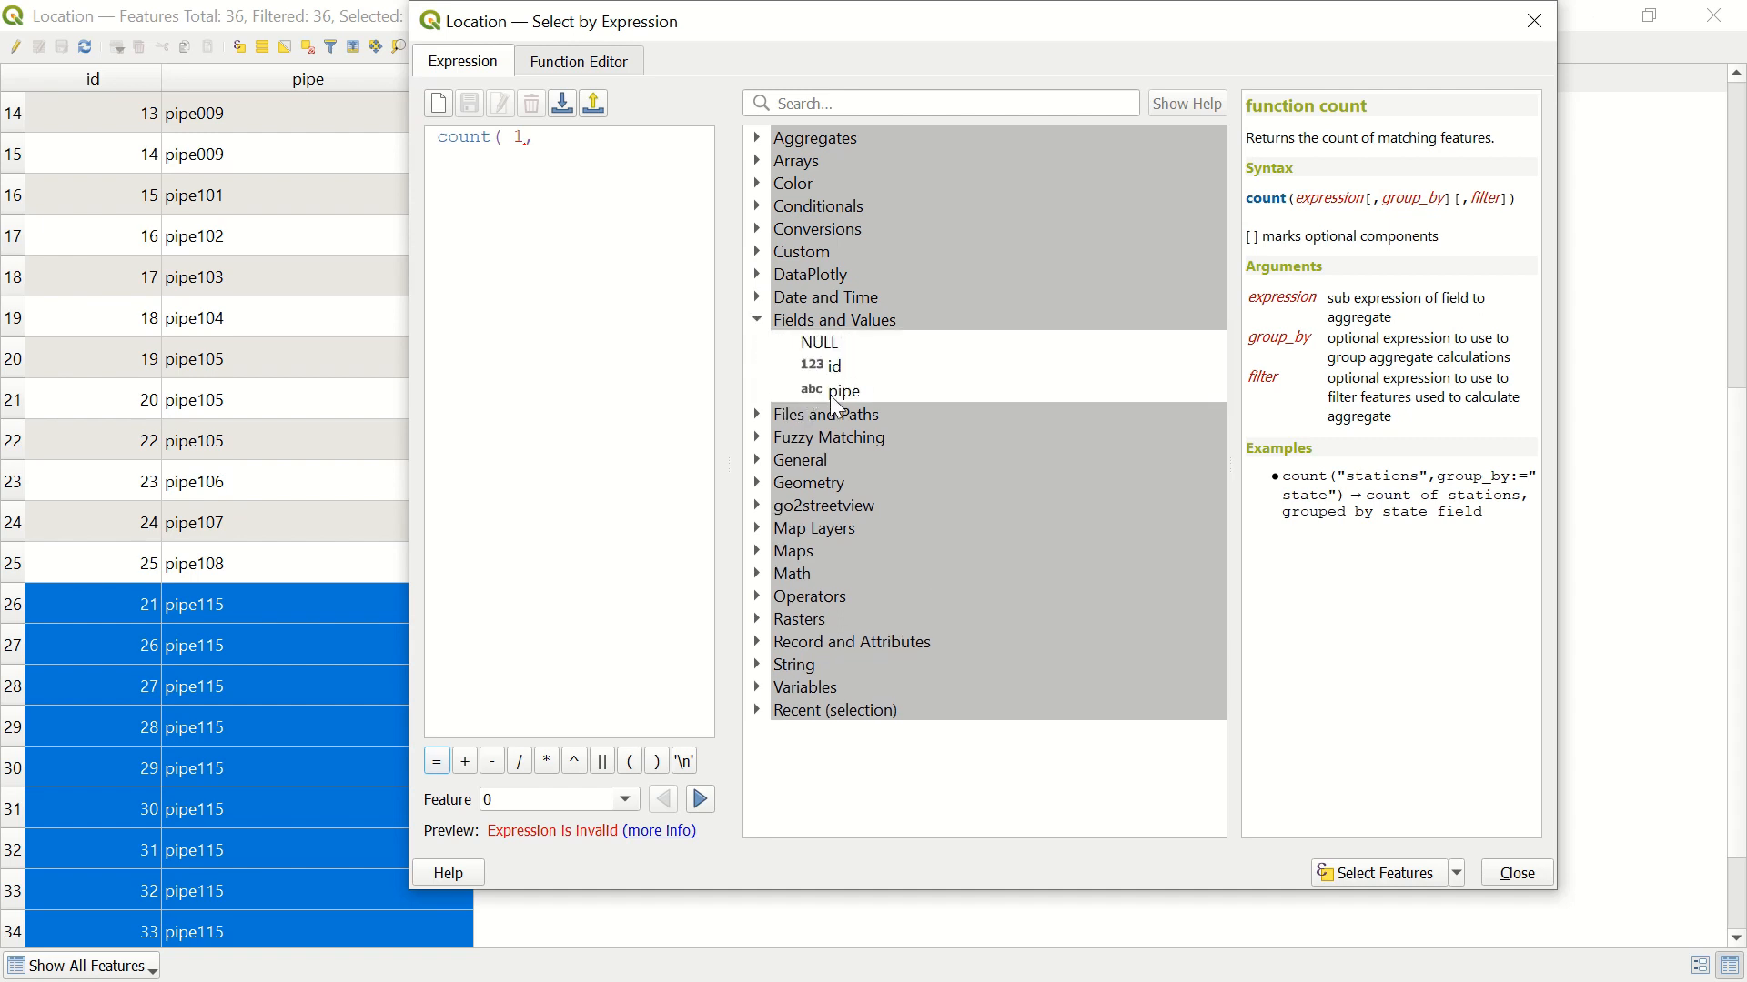
{"action": "double_click", "coordinate": [846, 389]}
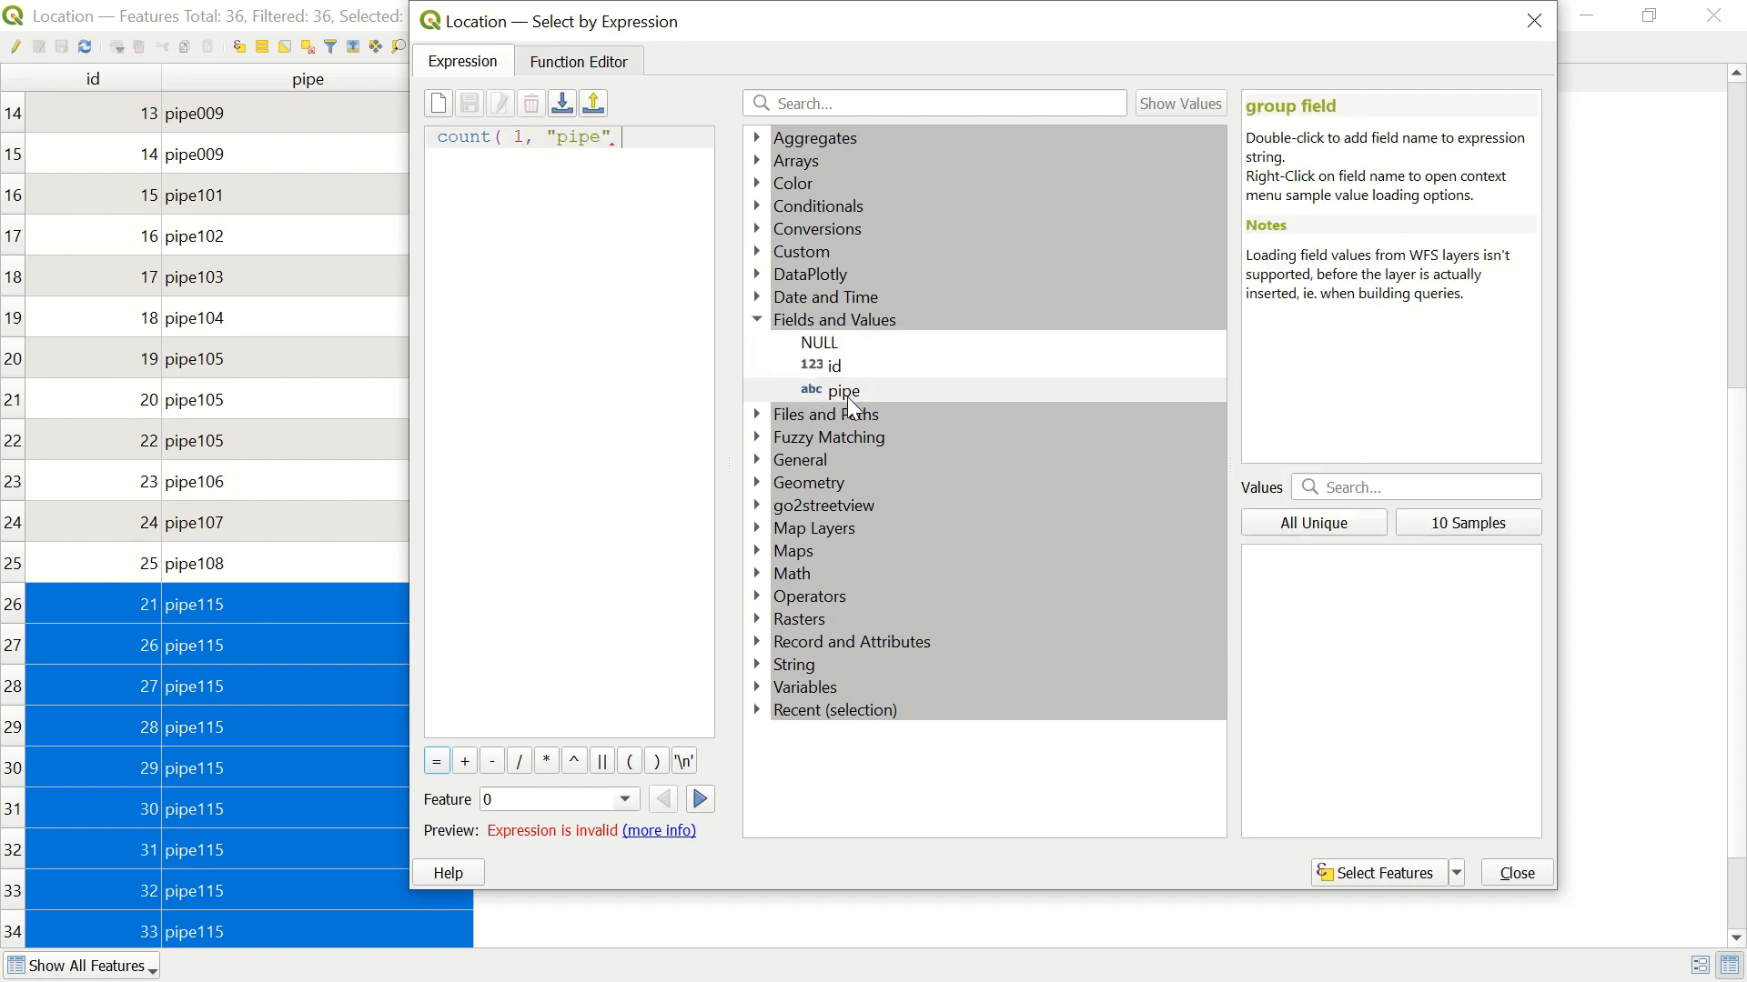
{"action": "type", "text": ")"}
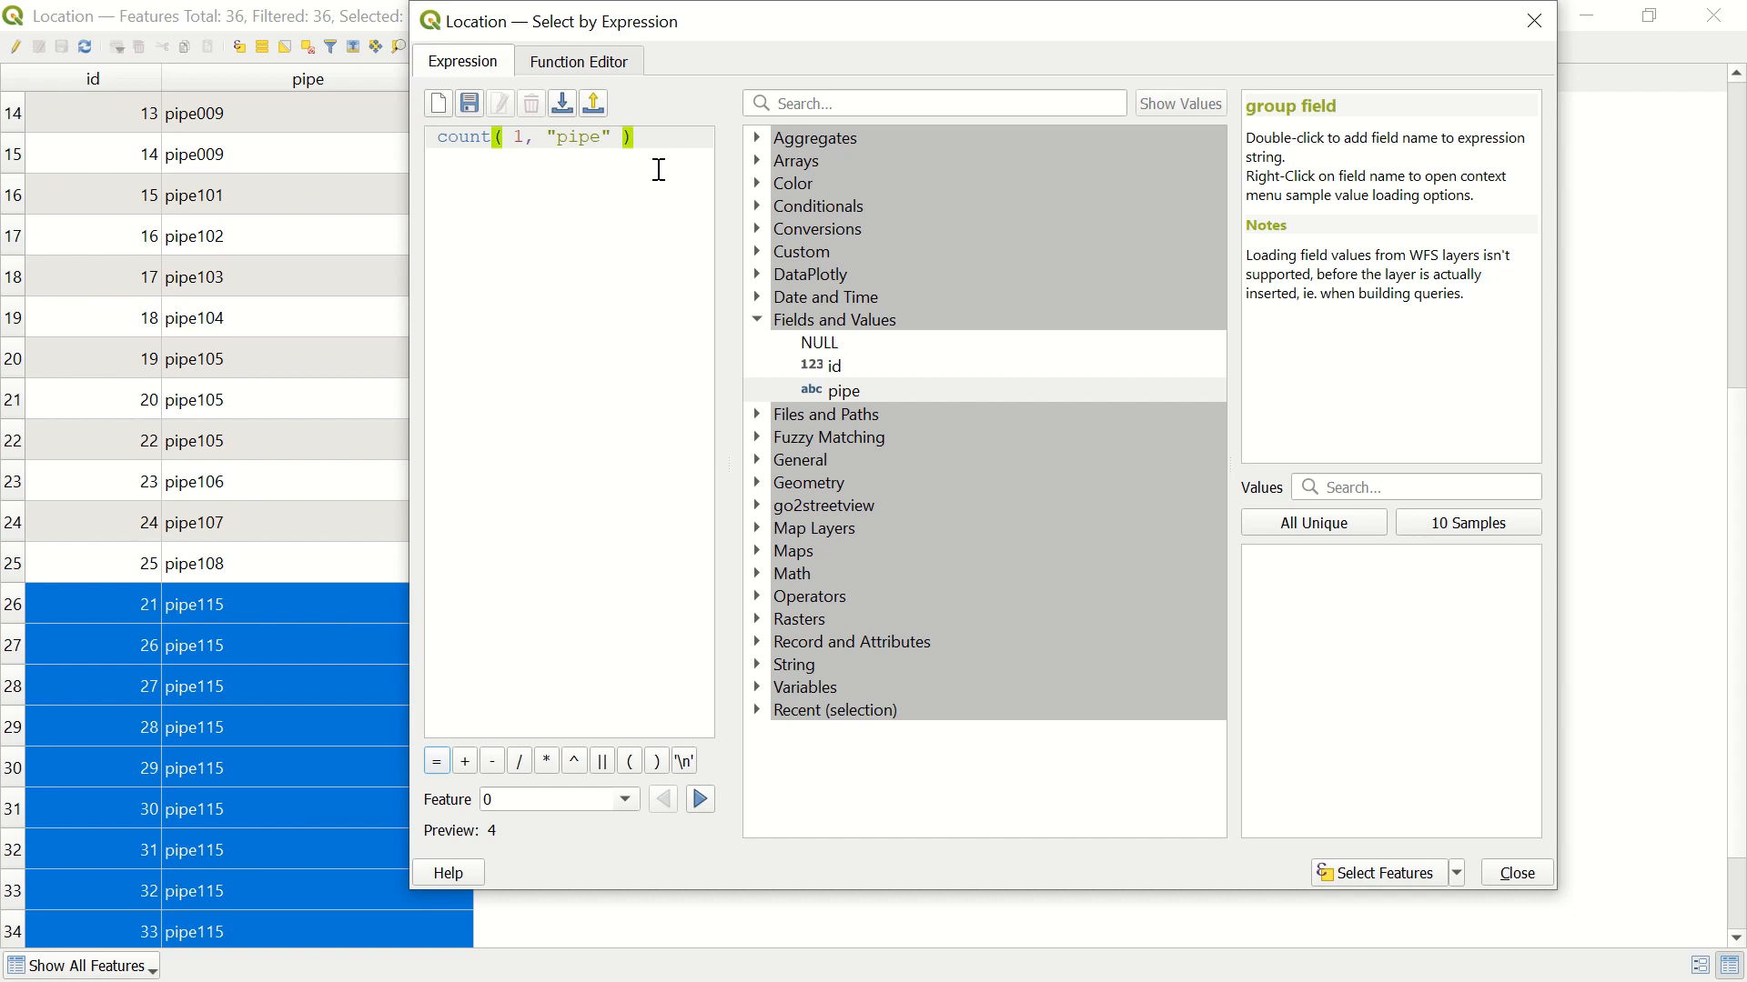
Complete the expression as count( 1, "pipe" )>1 so repeated-pipe points highlight yellow
{"action": "type", "text": ">1"}
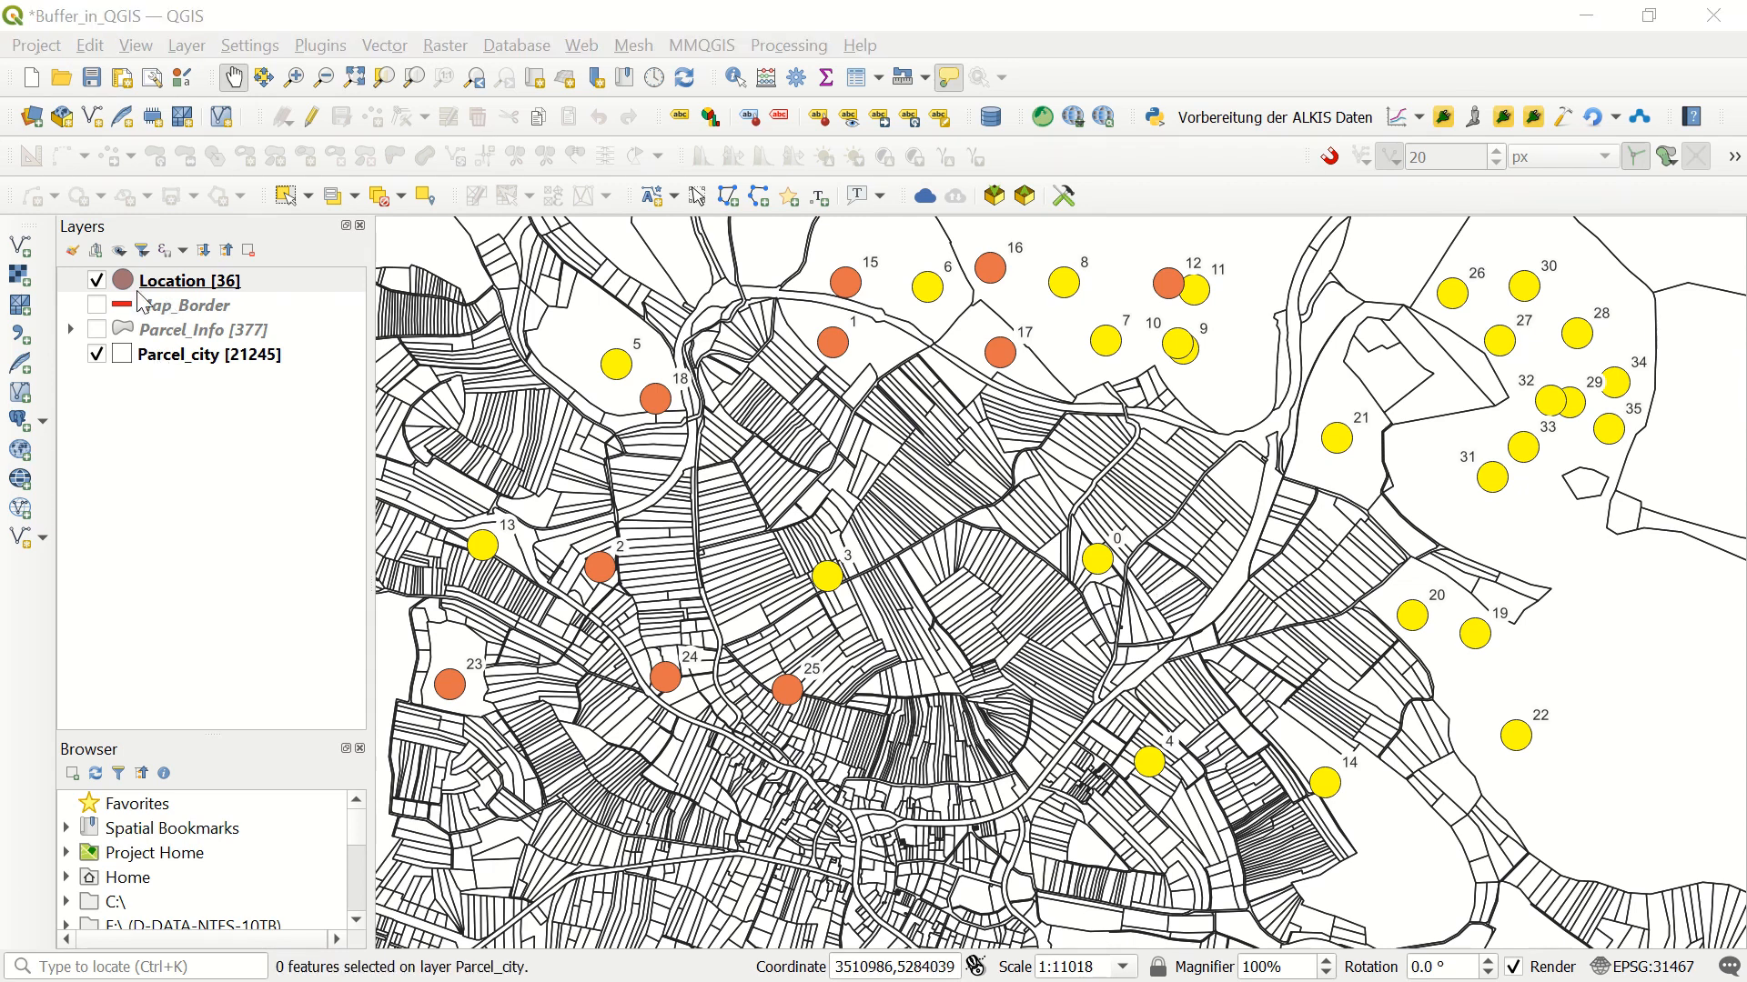
Reopen the Location attribute table showing all 36 features unselected
{"action": "right_click", "coordinate": [189, 280]}
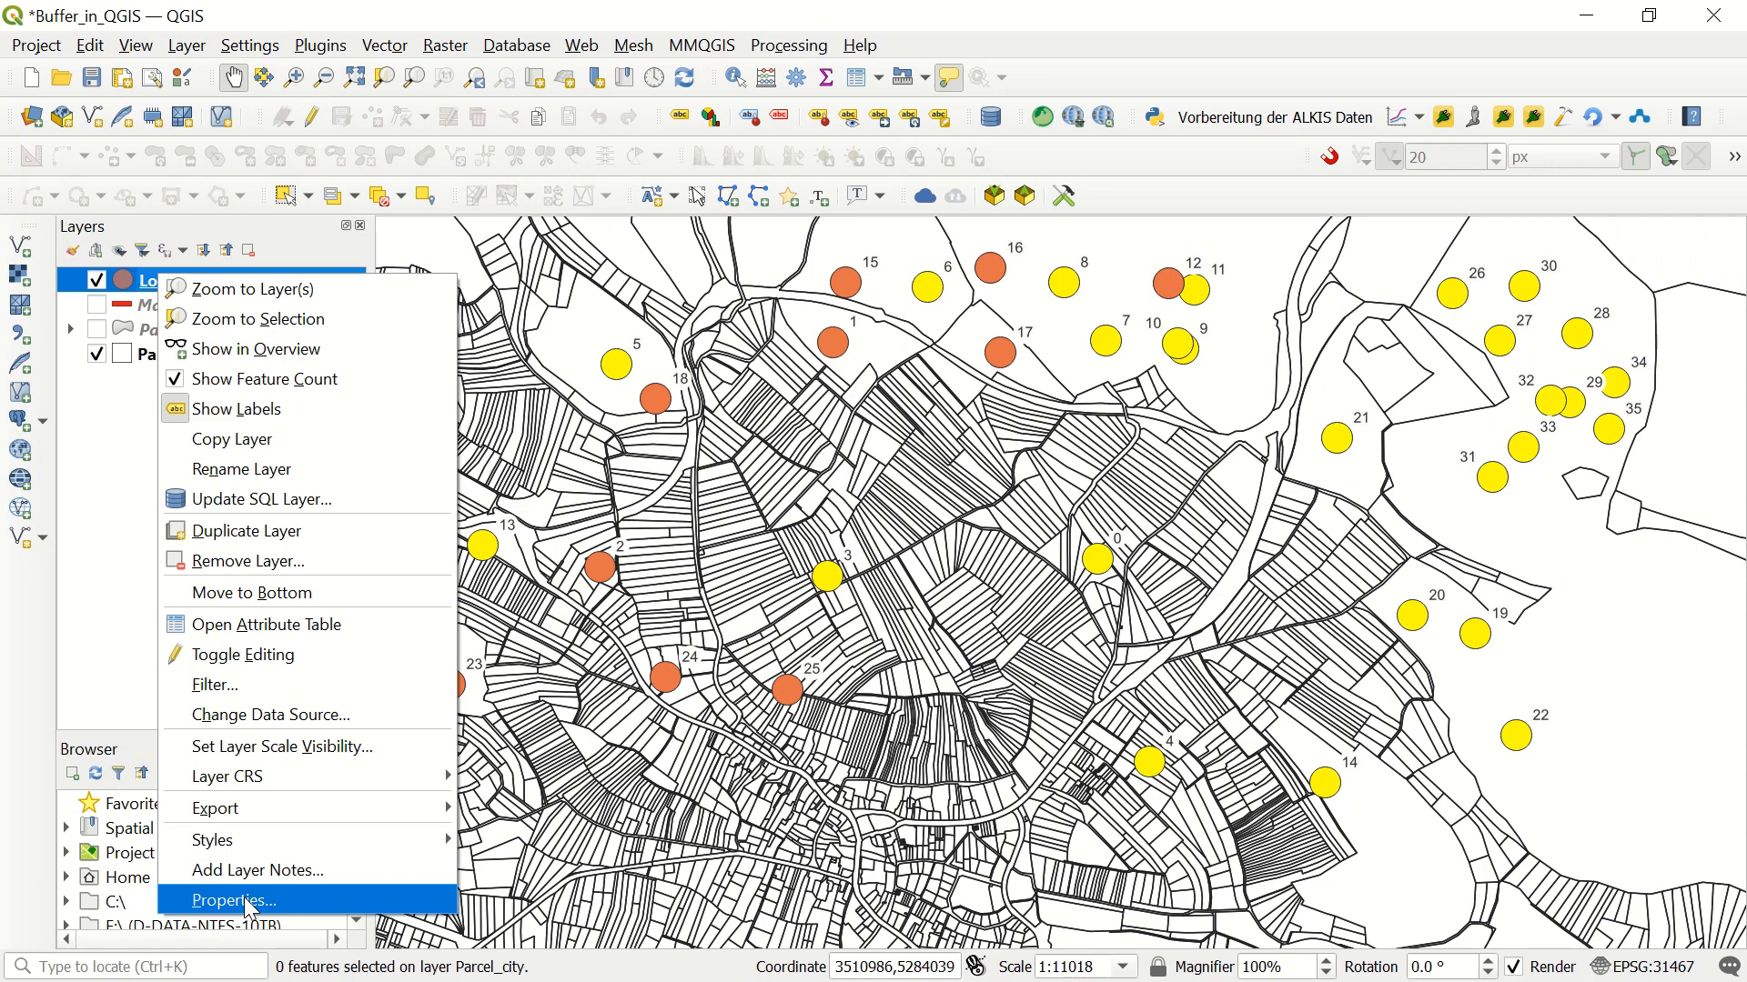
{"action": "left_click", "coordinate": [231, 901]}
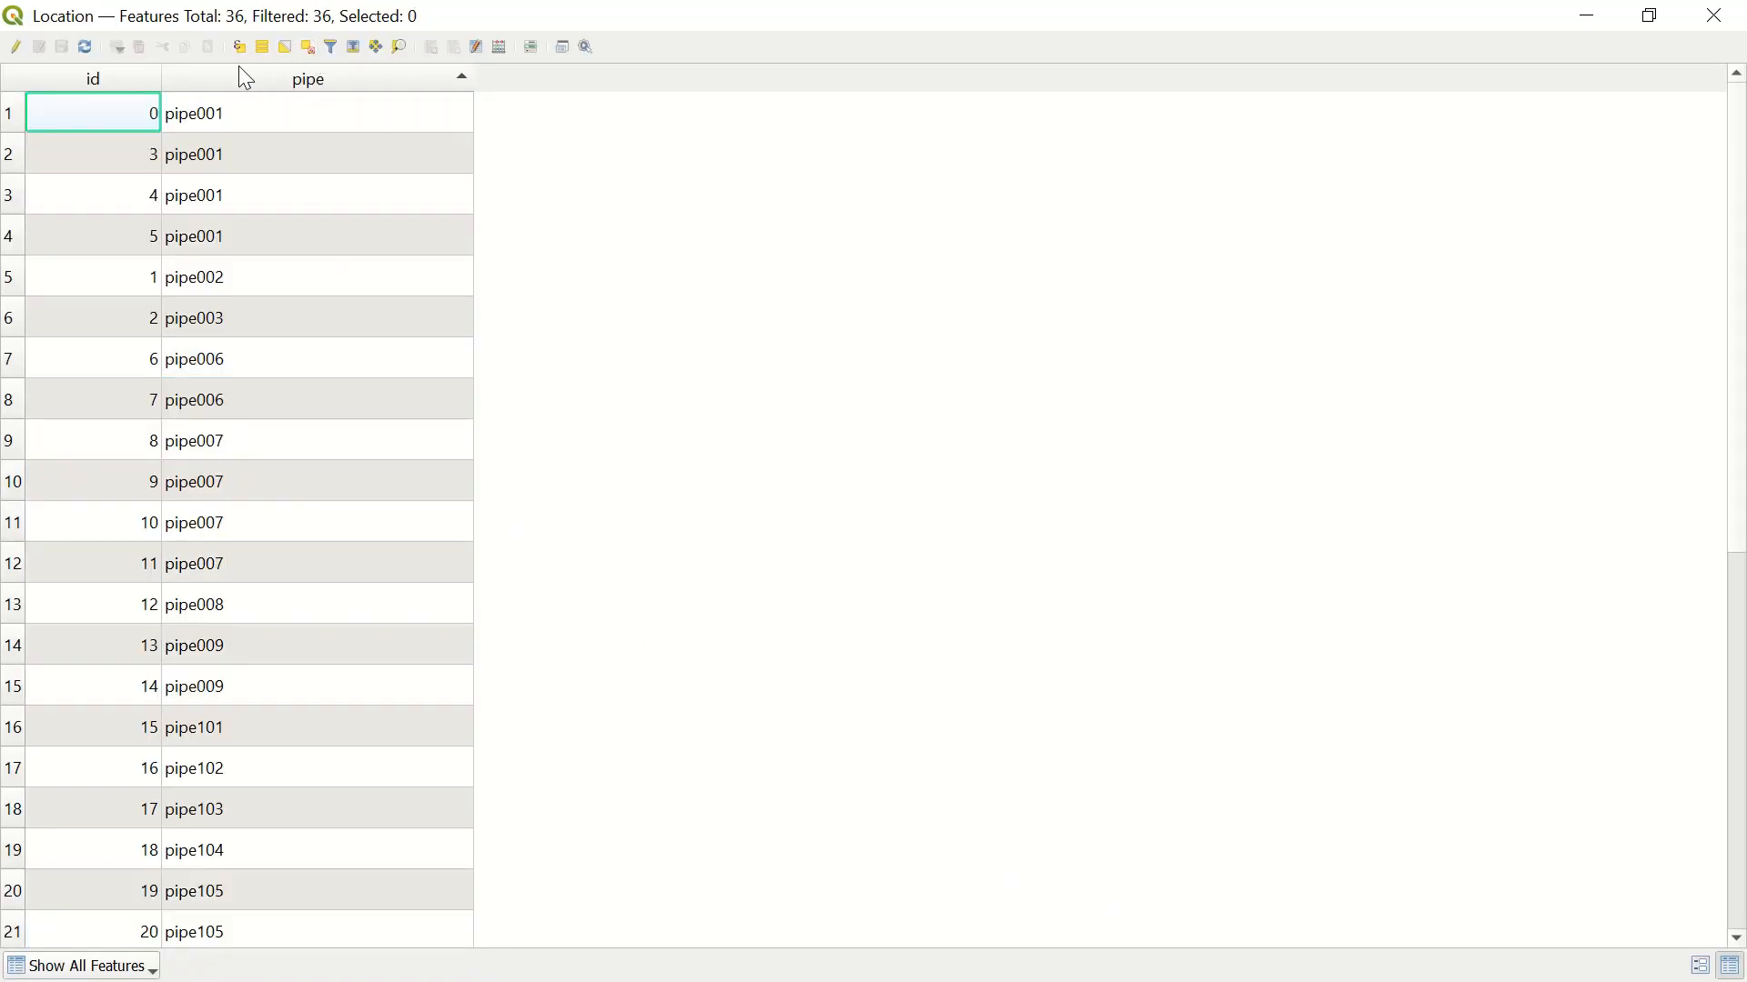
Reuse the recent expression as count( 1, "pipe" )>5 and select the matching features
{"action": "left_click", "coordinate": [329, 47]}
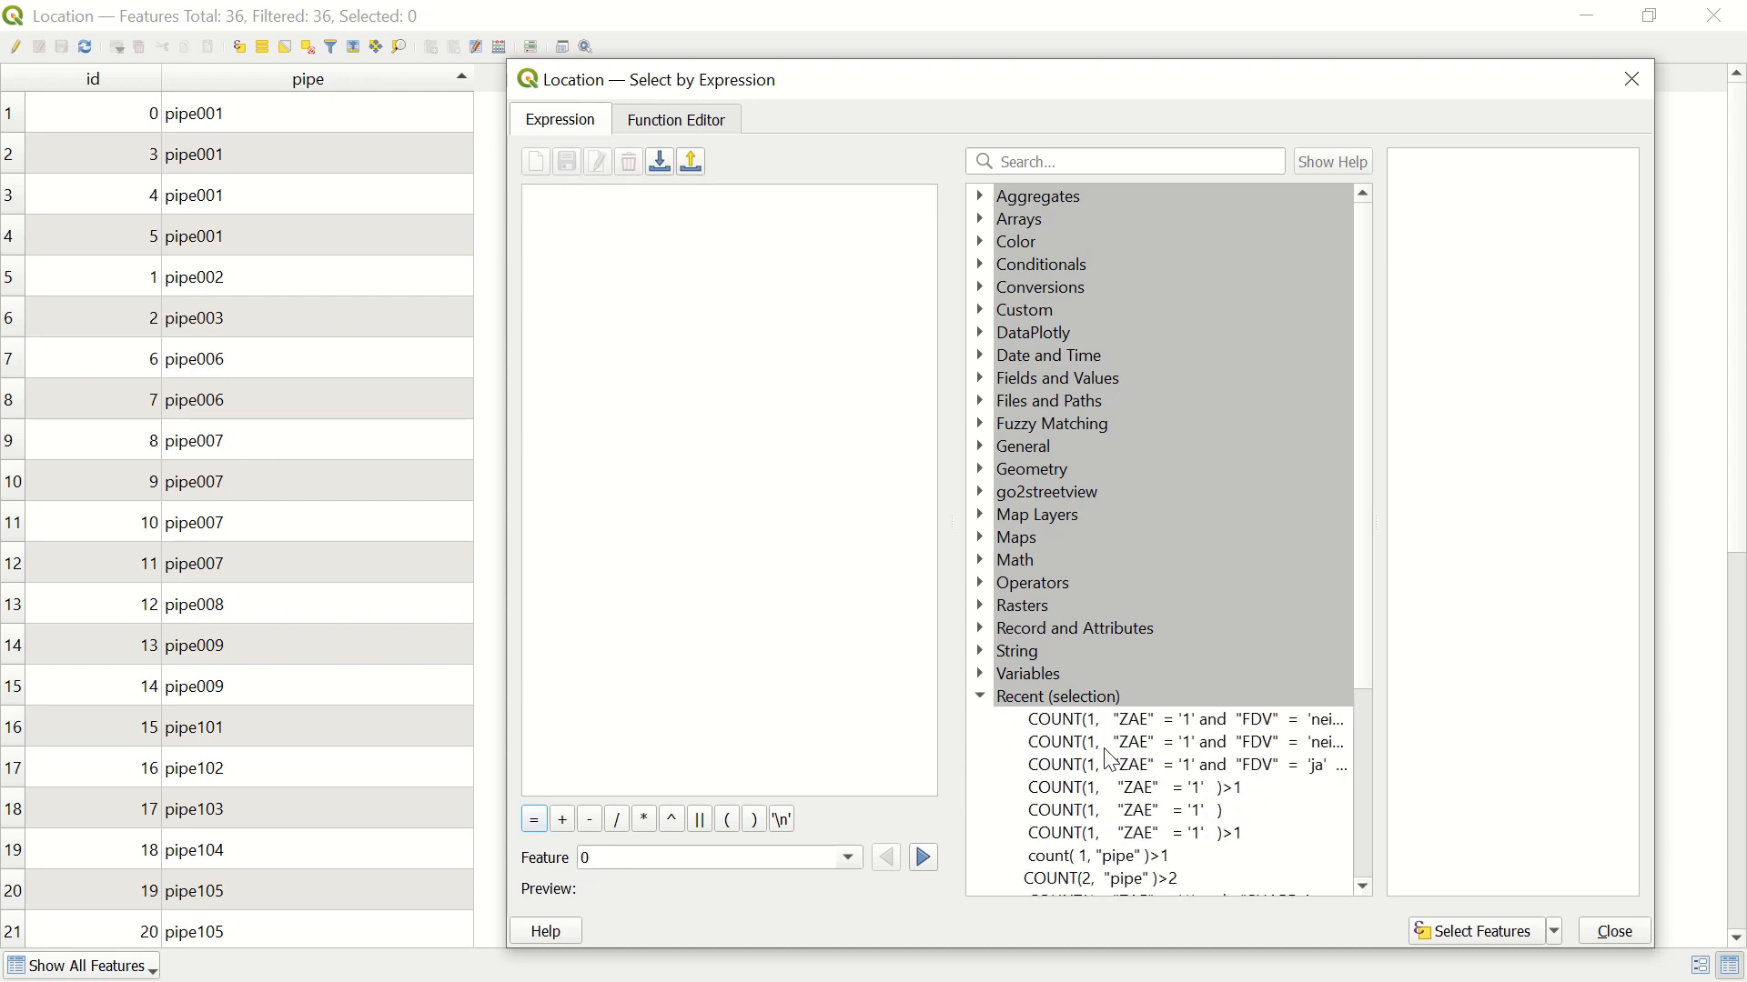
{"action": "scroll", "scroll_direction": "down", "scroll_amount": 3}
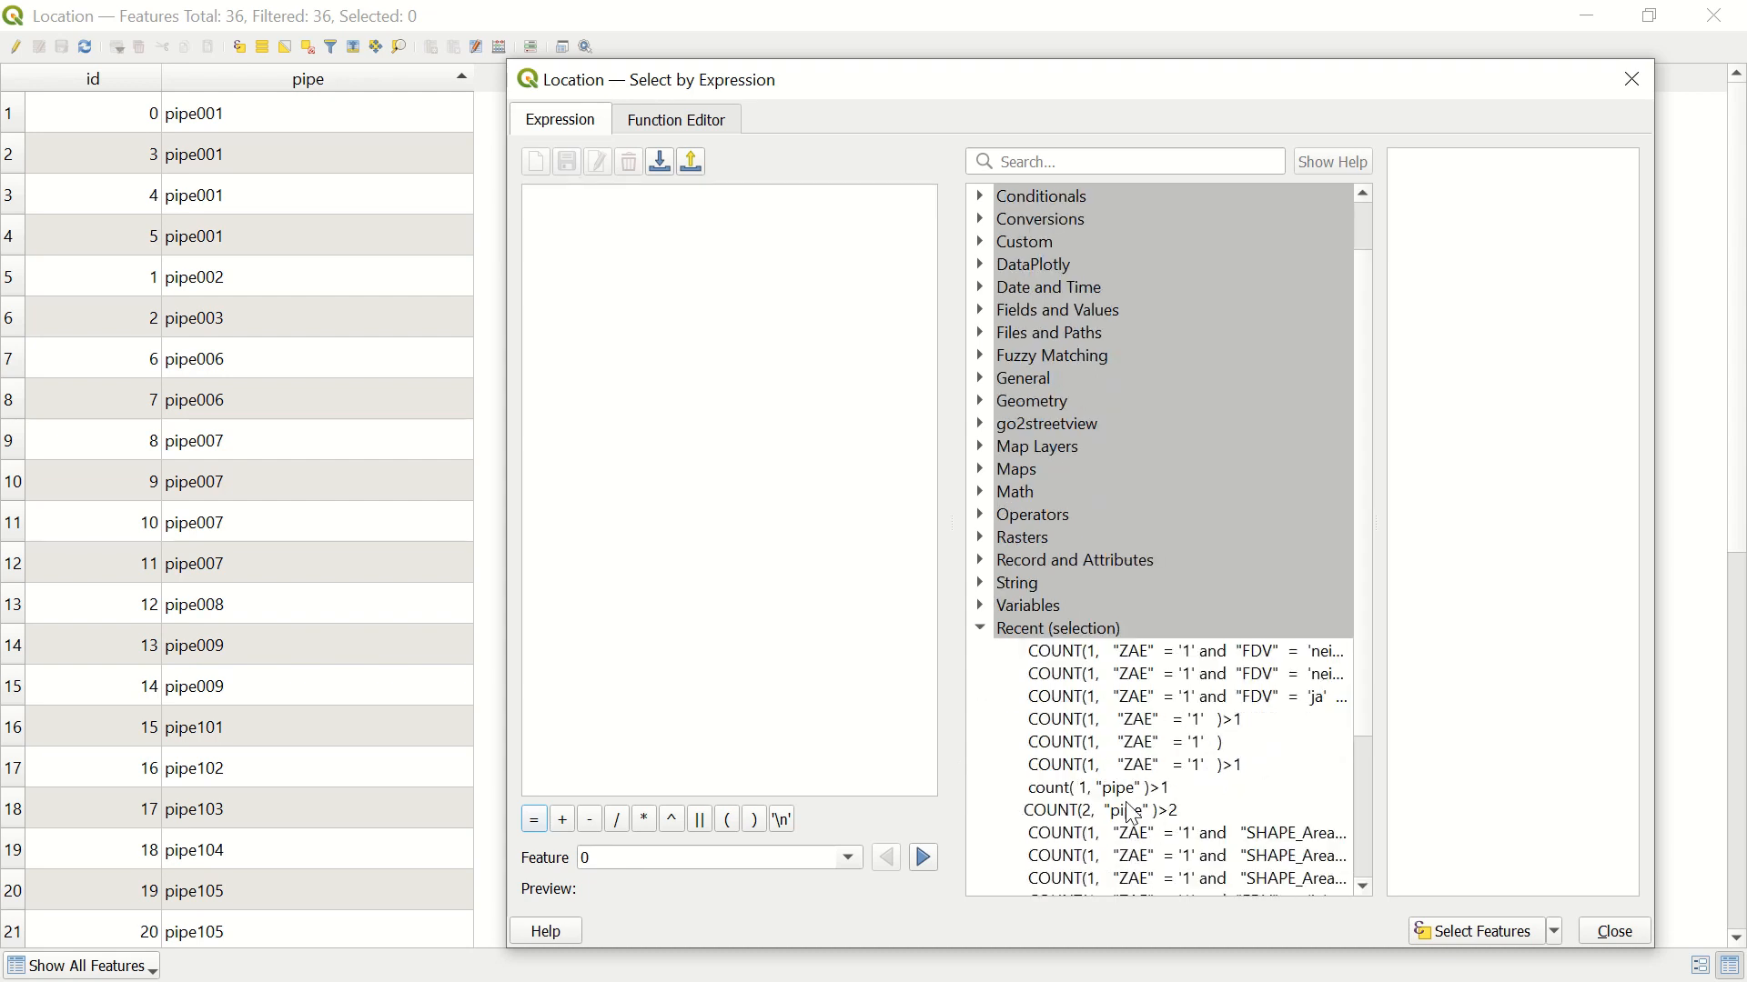
{"action": "left_click", "coordinate": [1095, 788]}
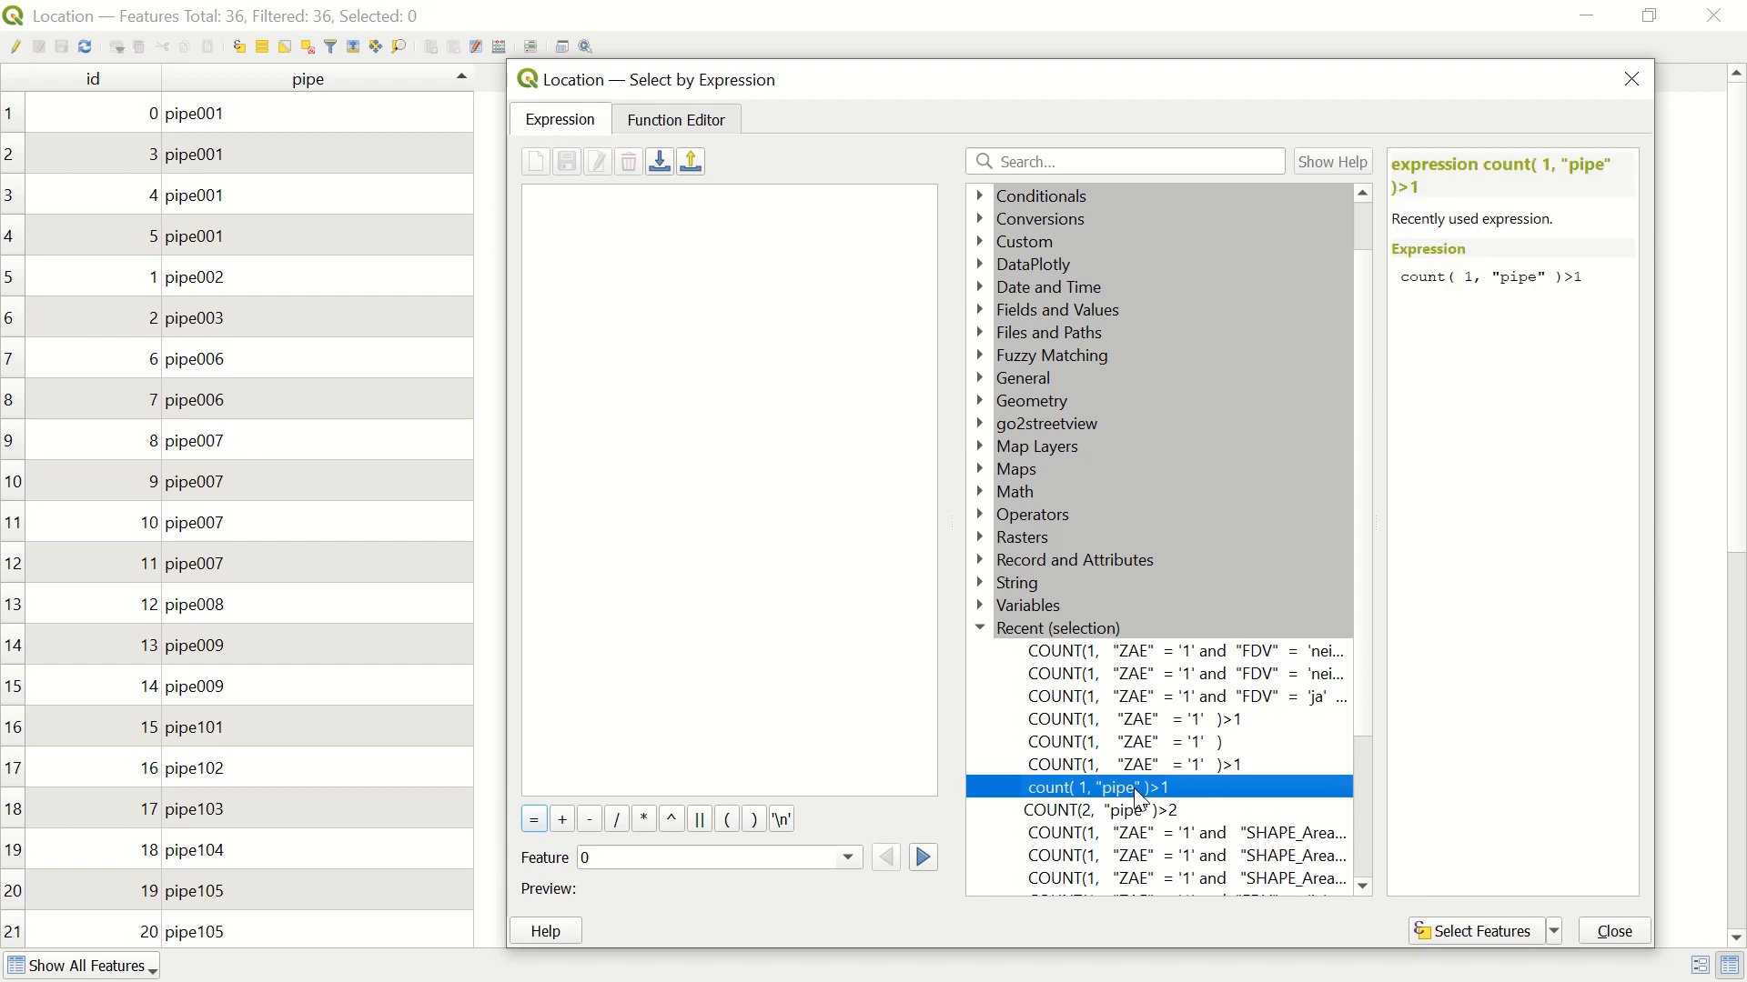
{"action": "double_click", "coordinate": [1095, 786]}
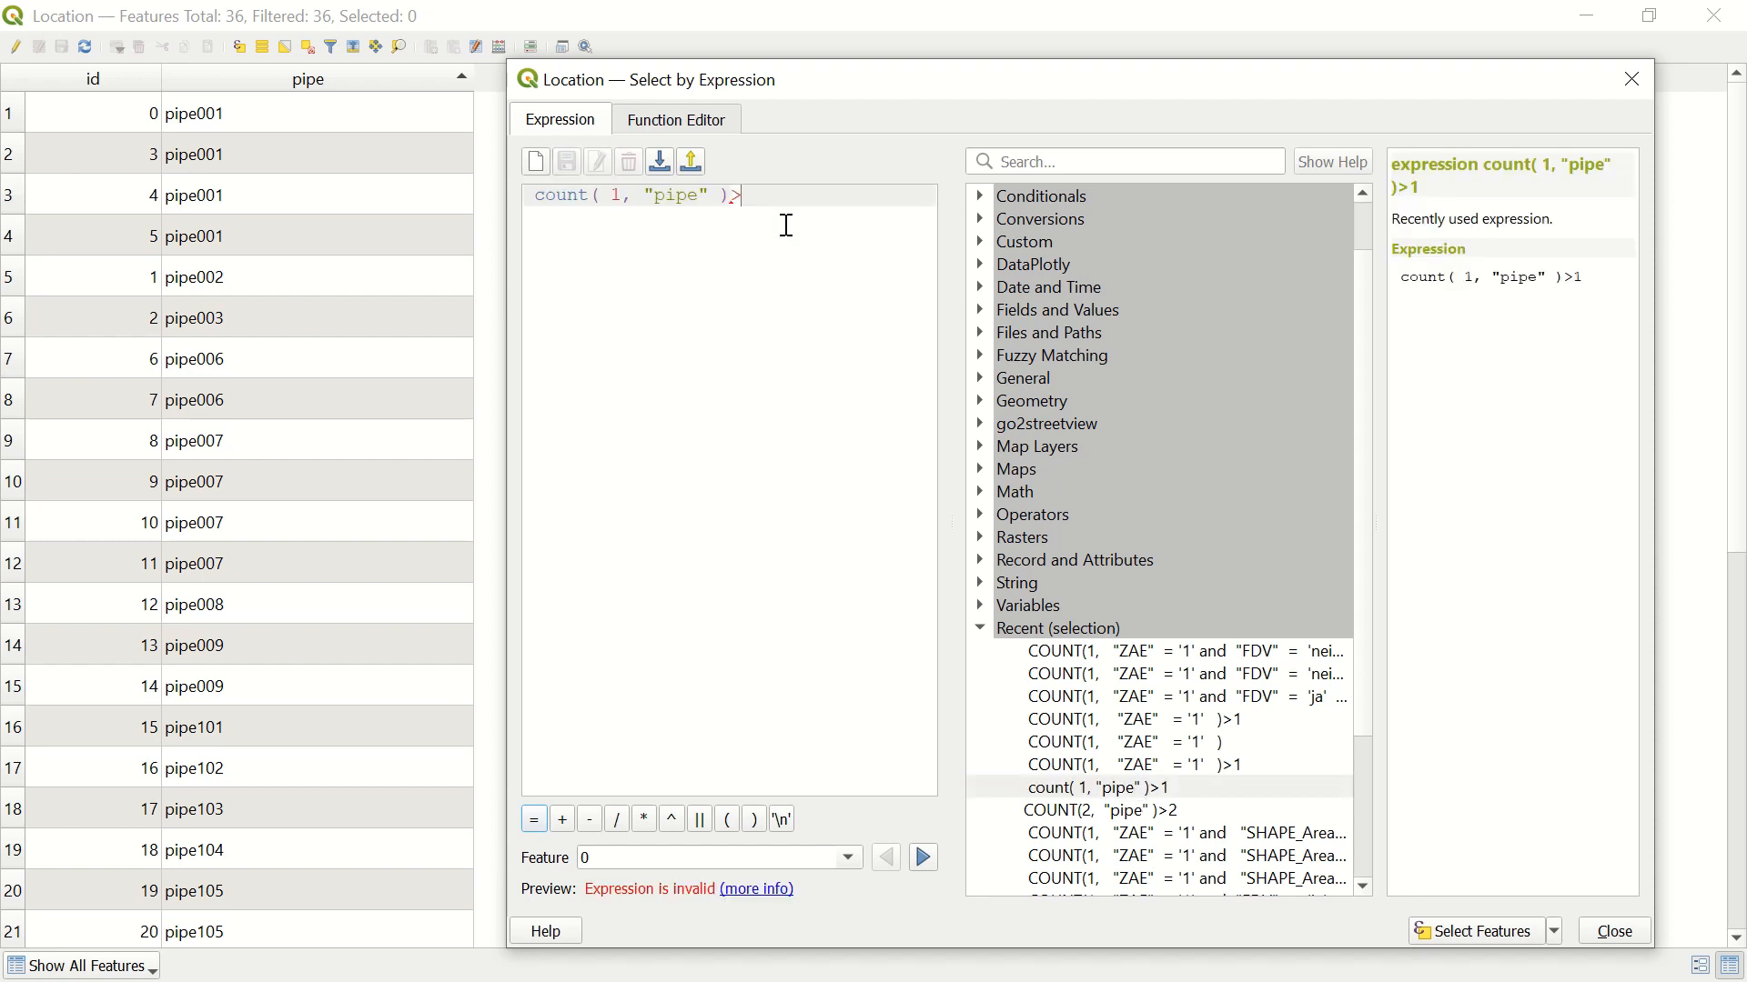
{"action": "type", "text": "5"}
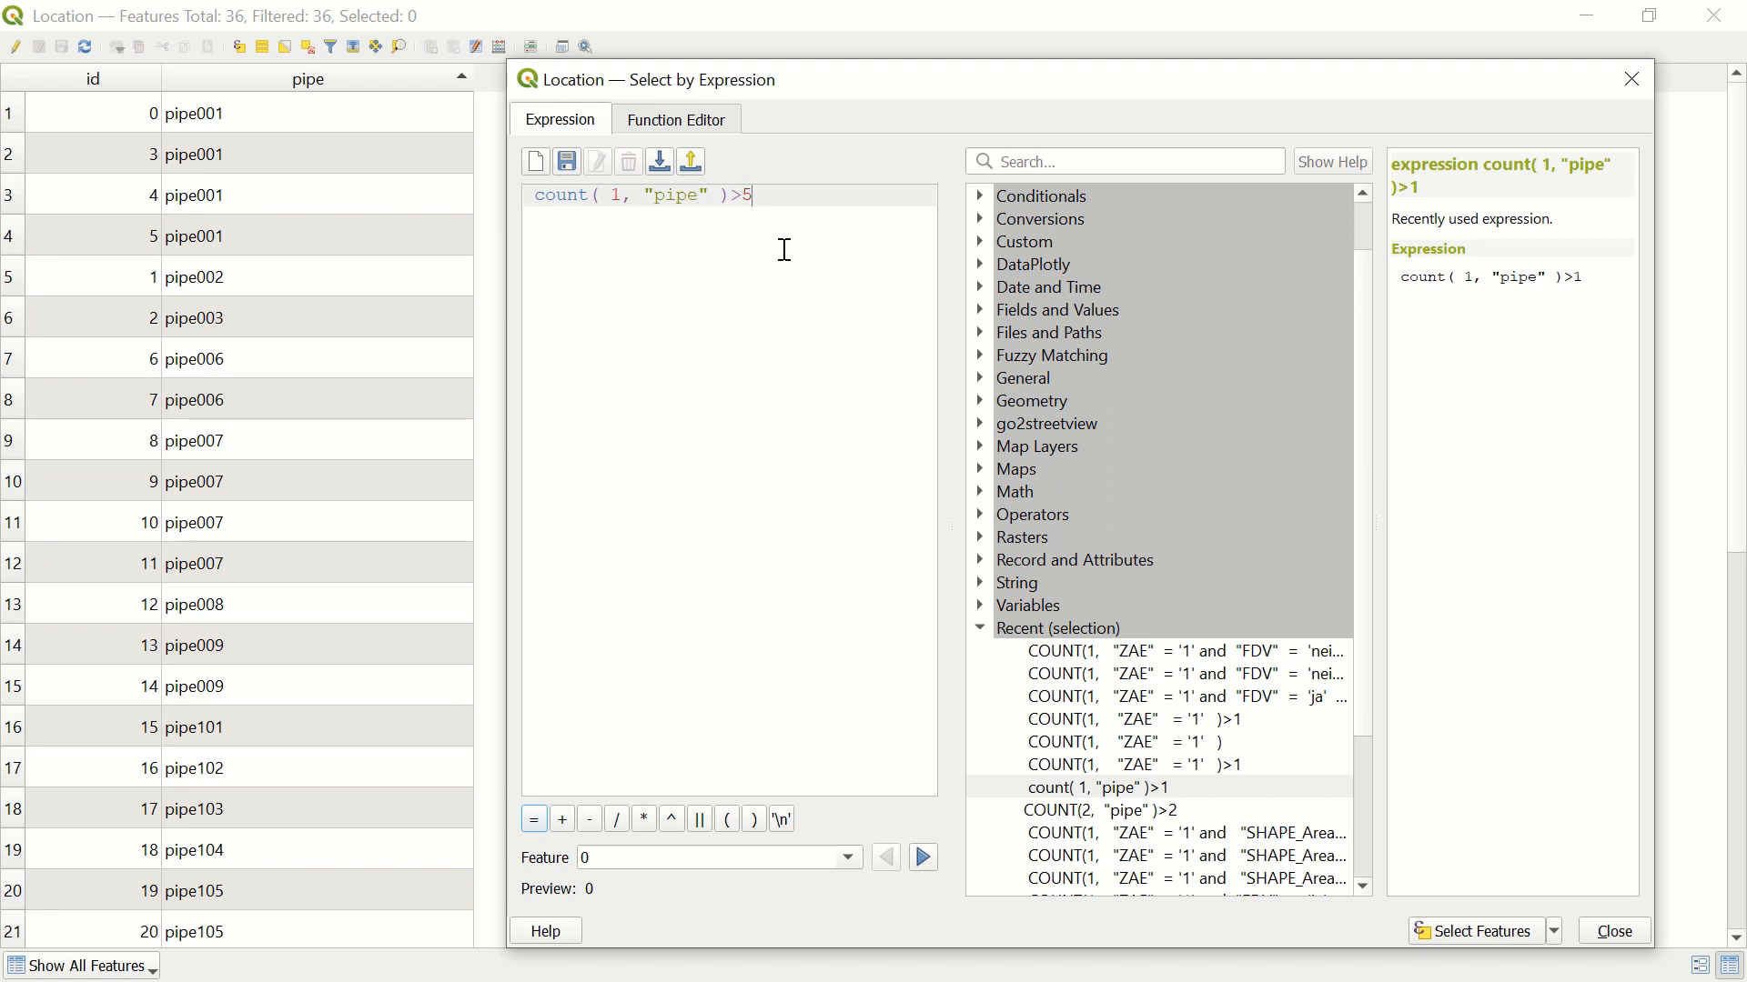
{"action": "left_click", "coordinate": [1481, 932]}
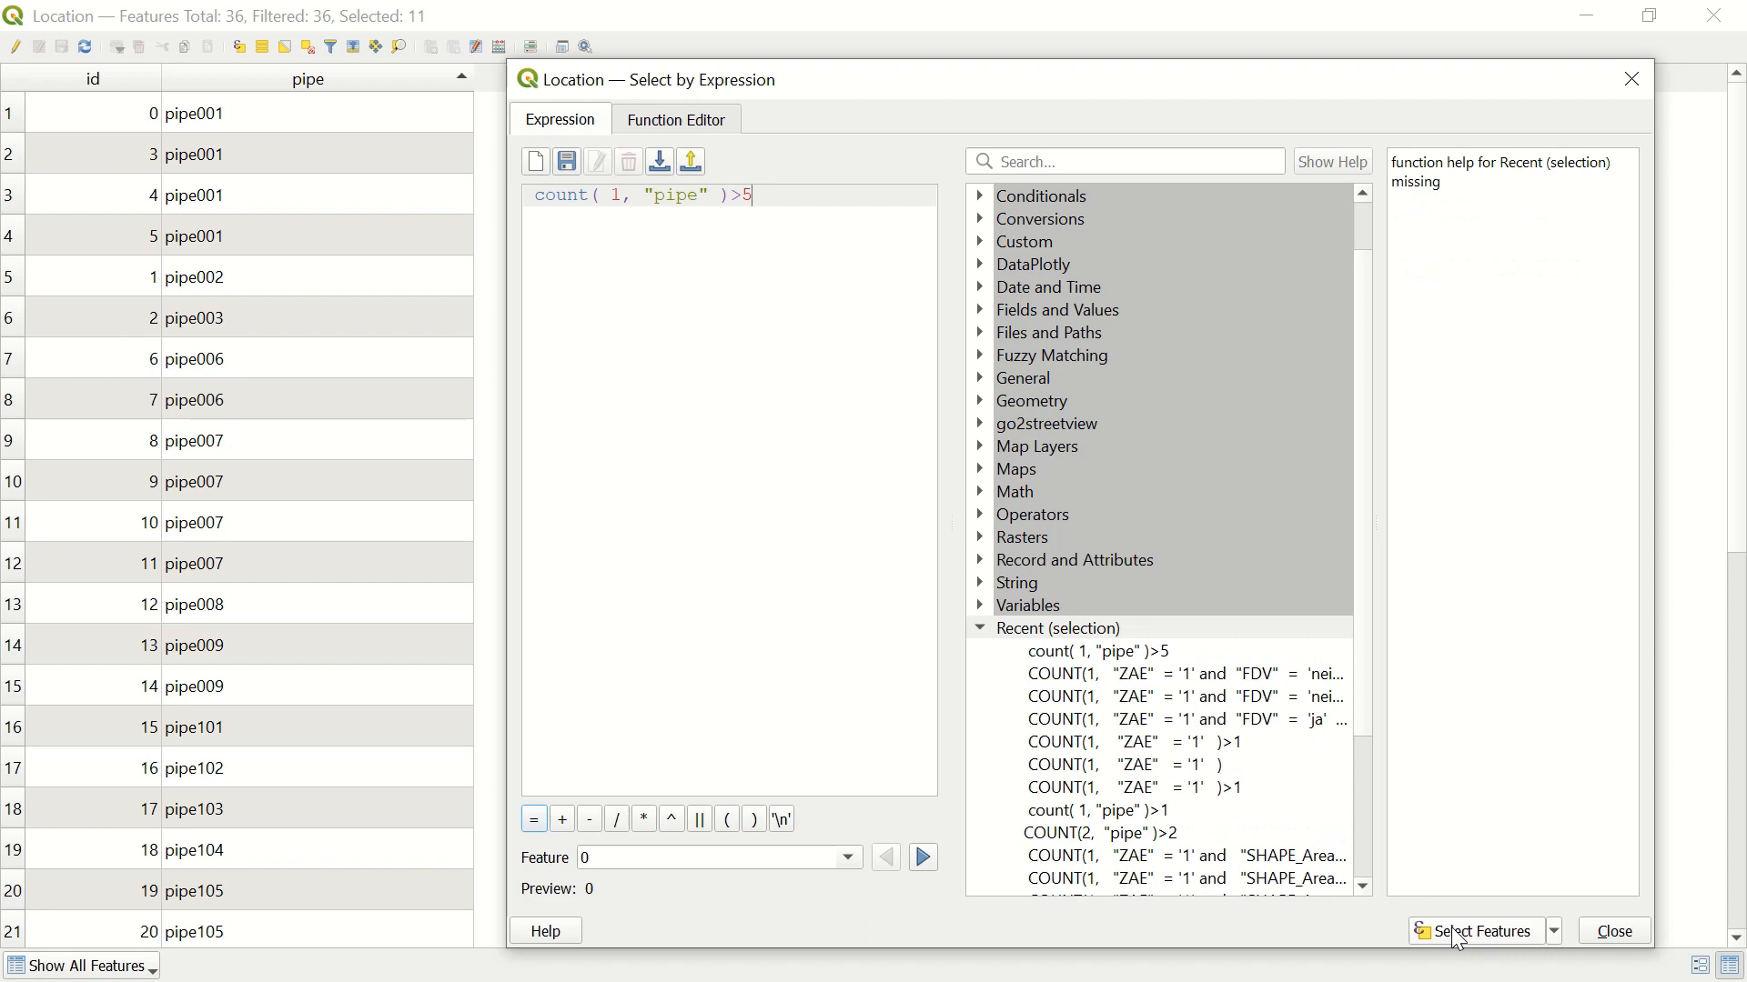
{"action": "mouse_move", "coordinate": [1630, 80]}
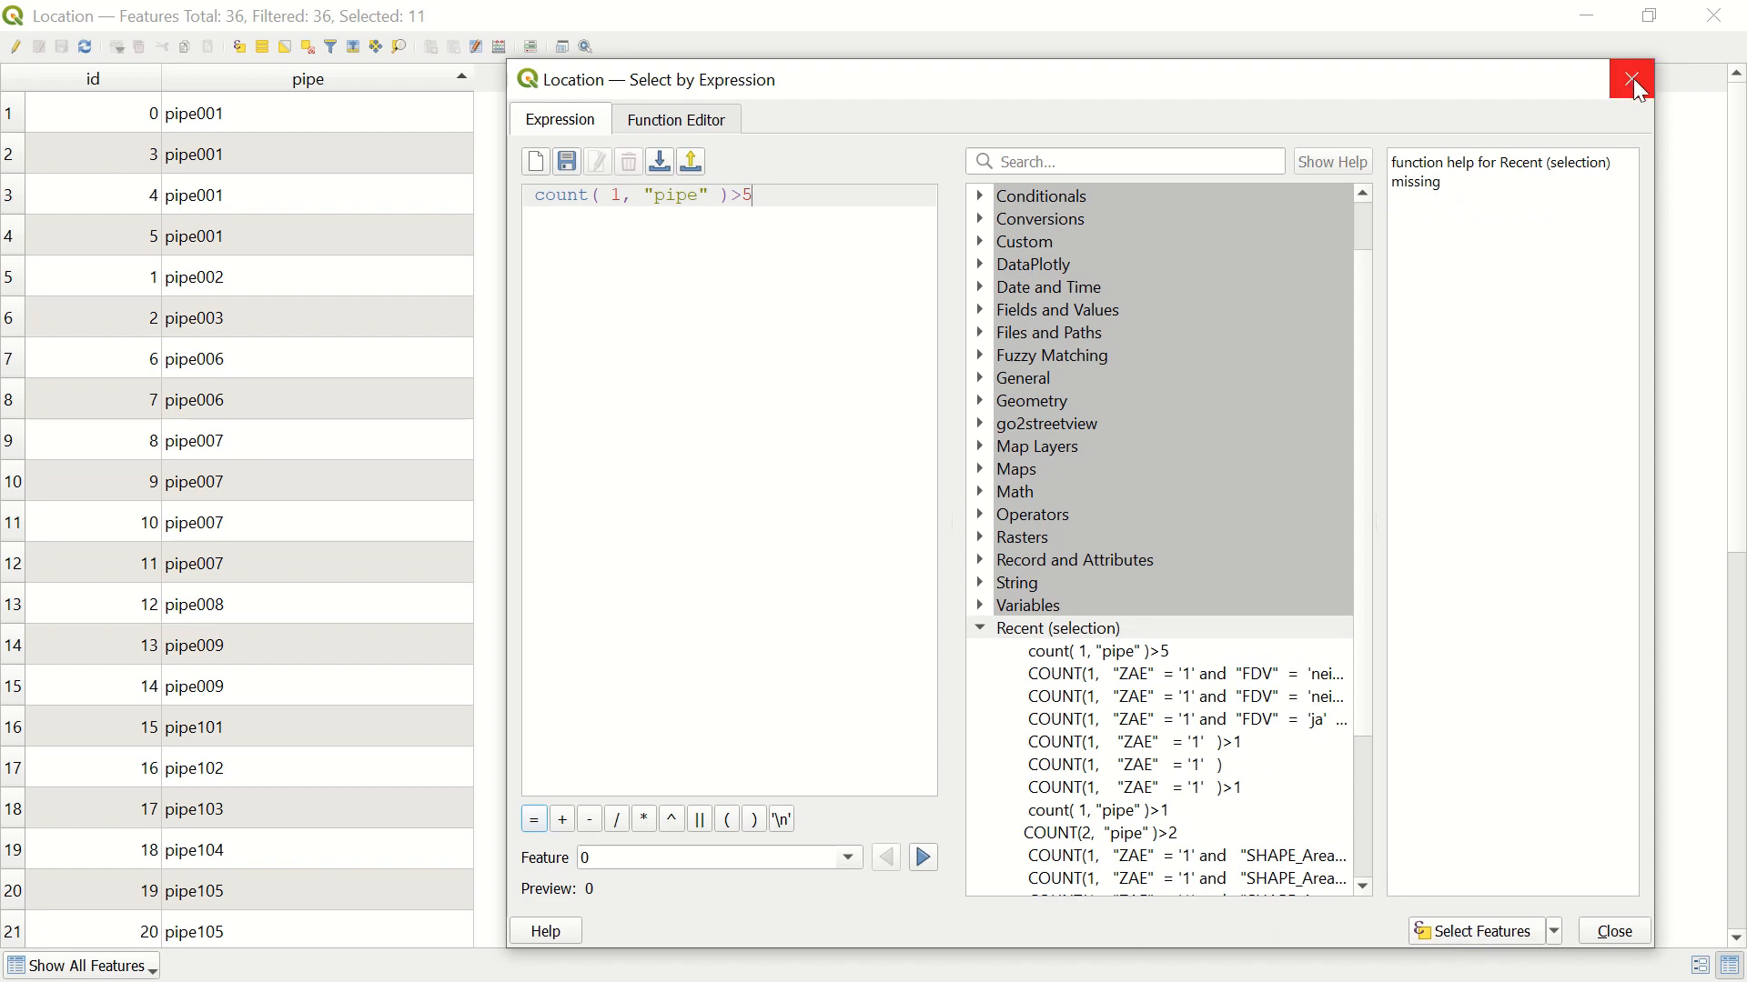
{"action": "left_click", "coordinate": [1630, 80]}
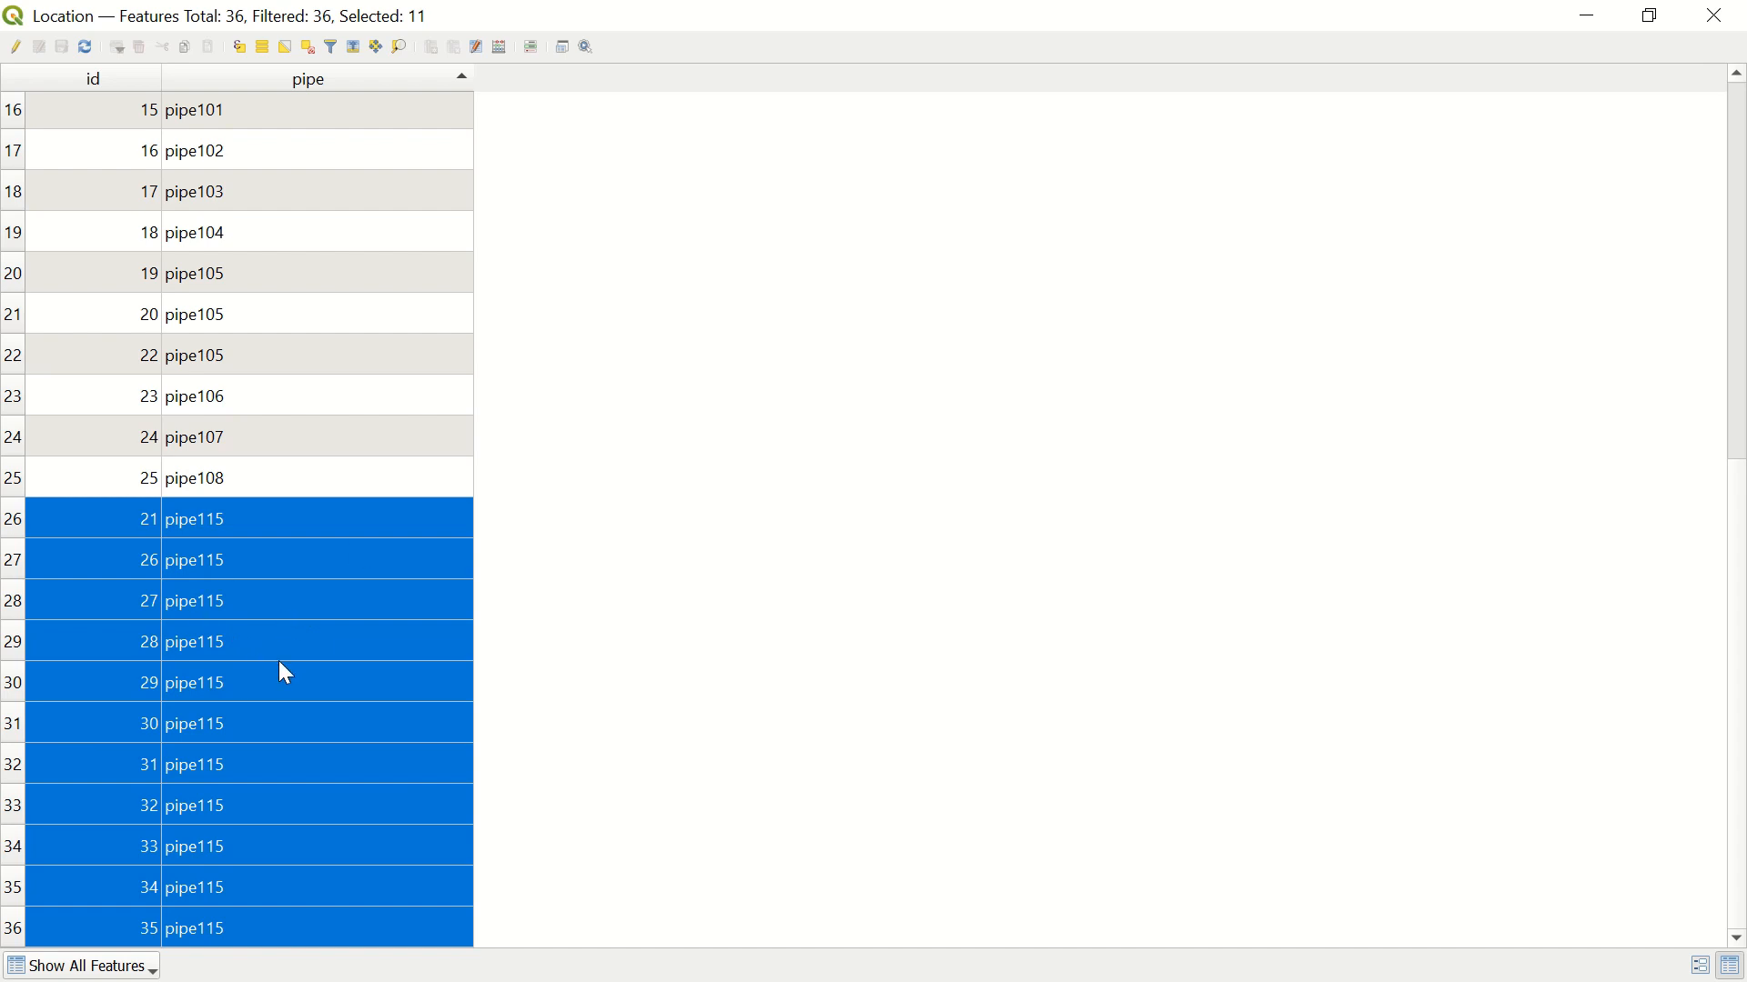
{"action": "mouse_move", "coordinate": [307, 619]}
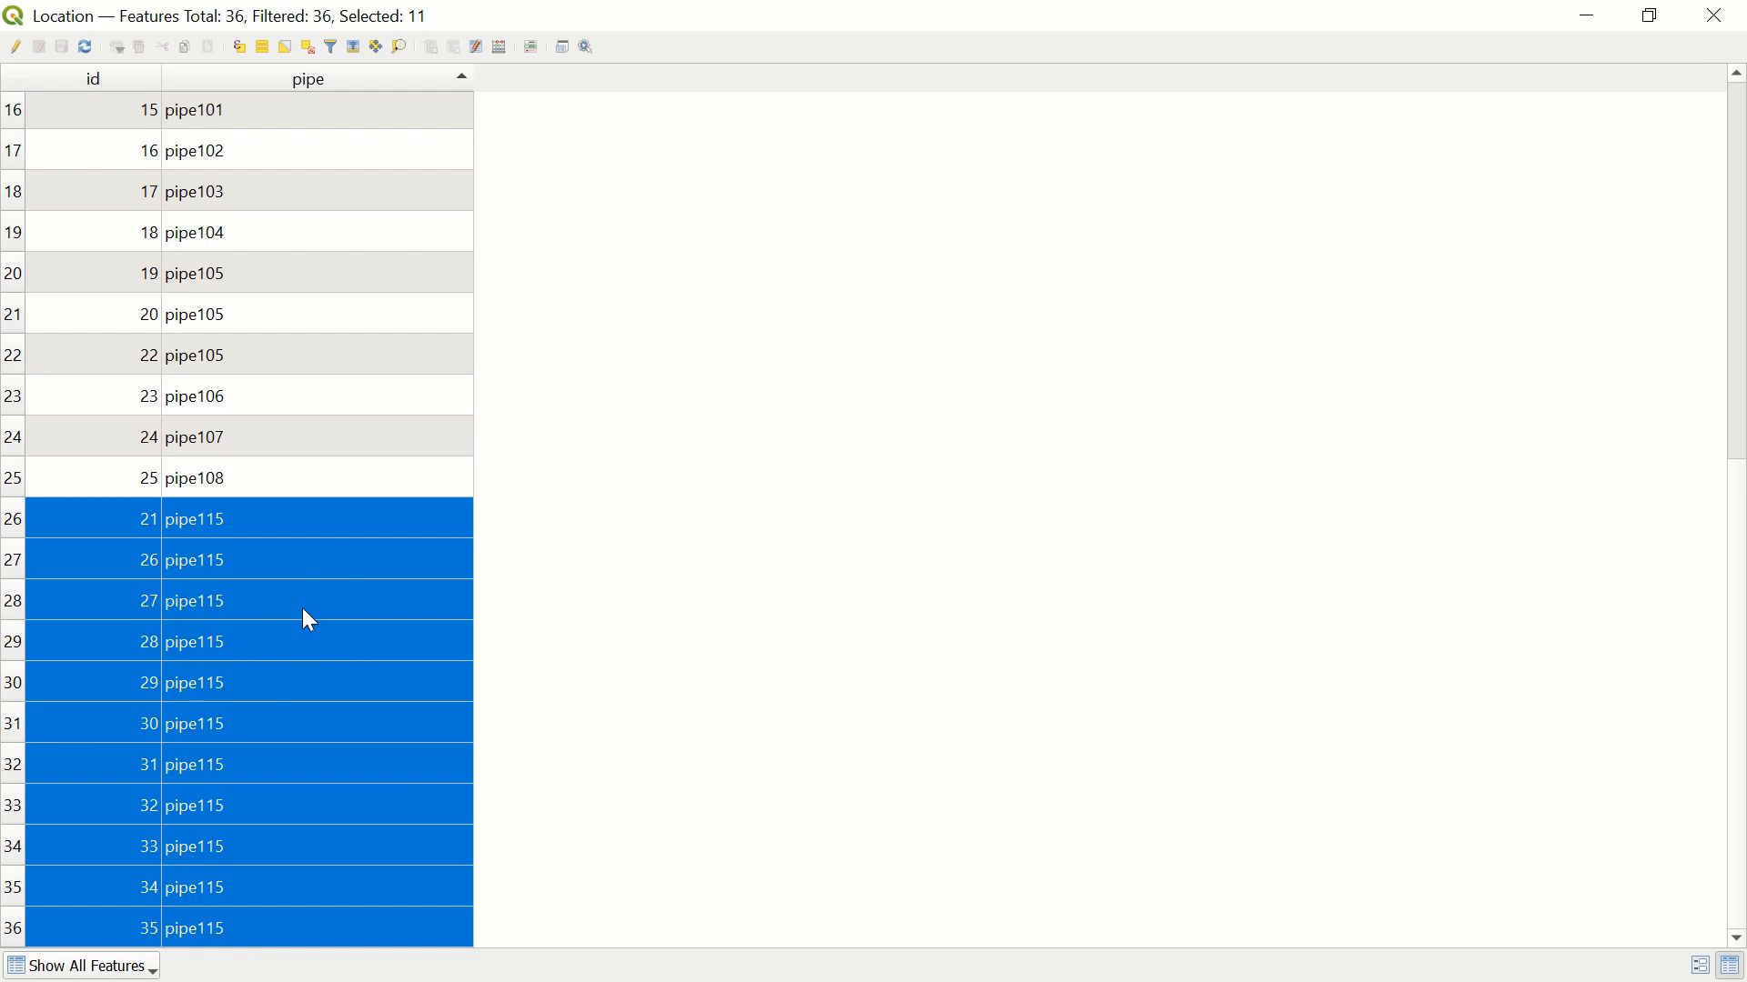
{"action": "mouse_move", "coordinate": [339, 746]}
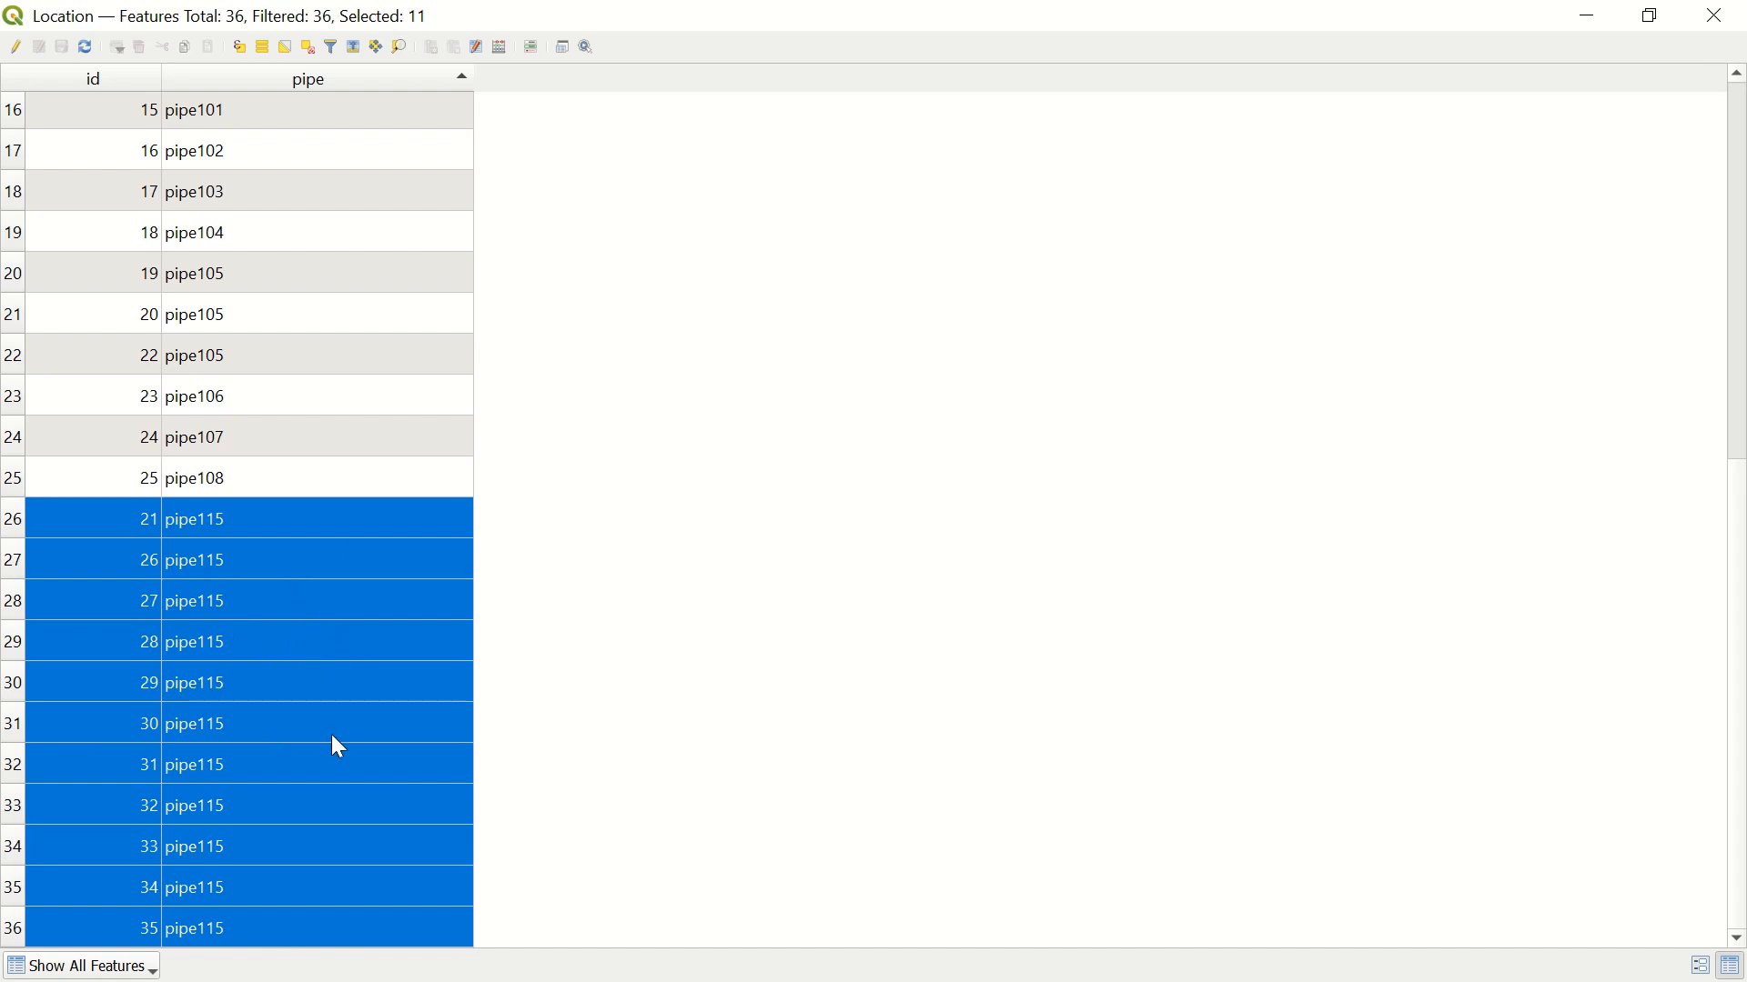
{"action": "mouse_move", "coordinate": [439, 191]}
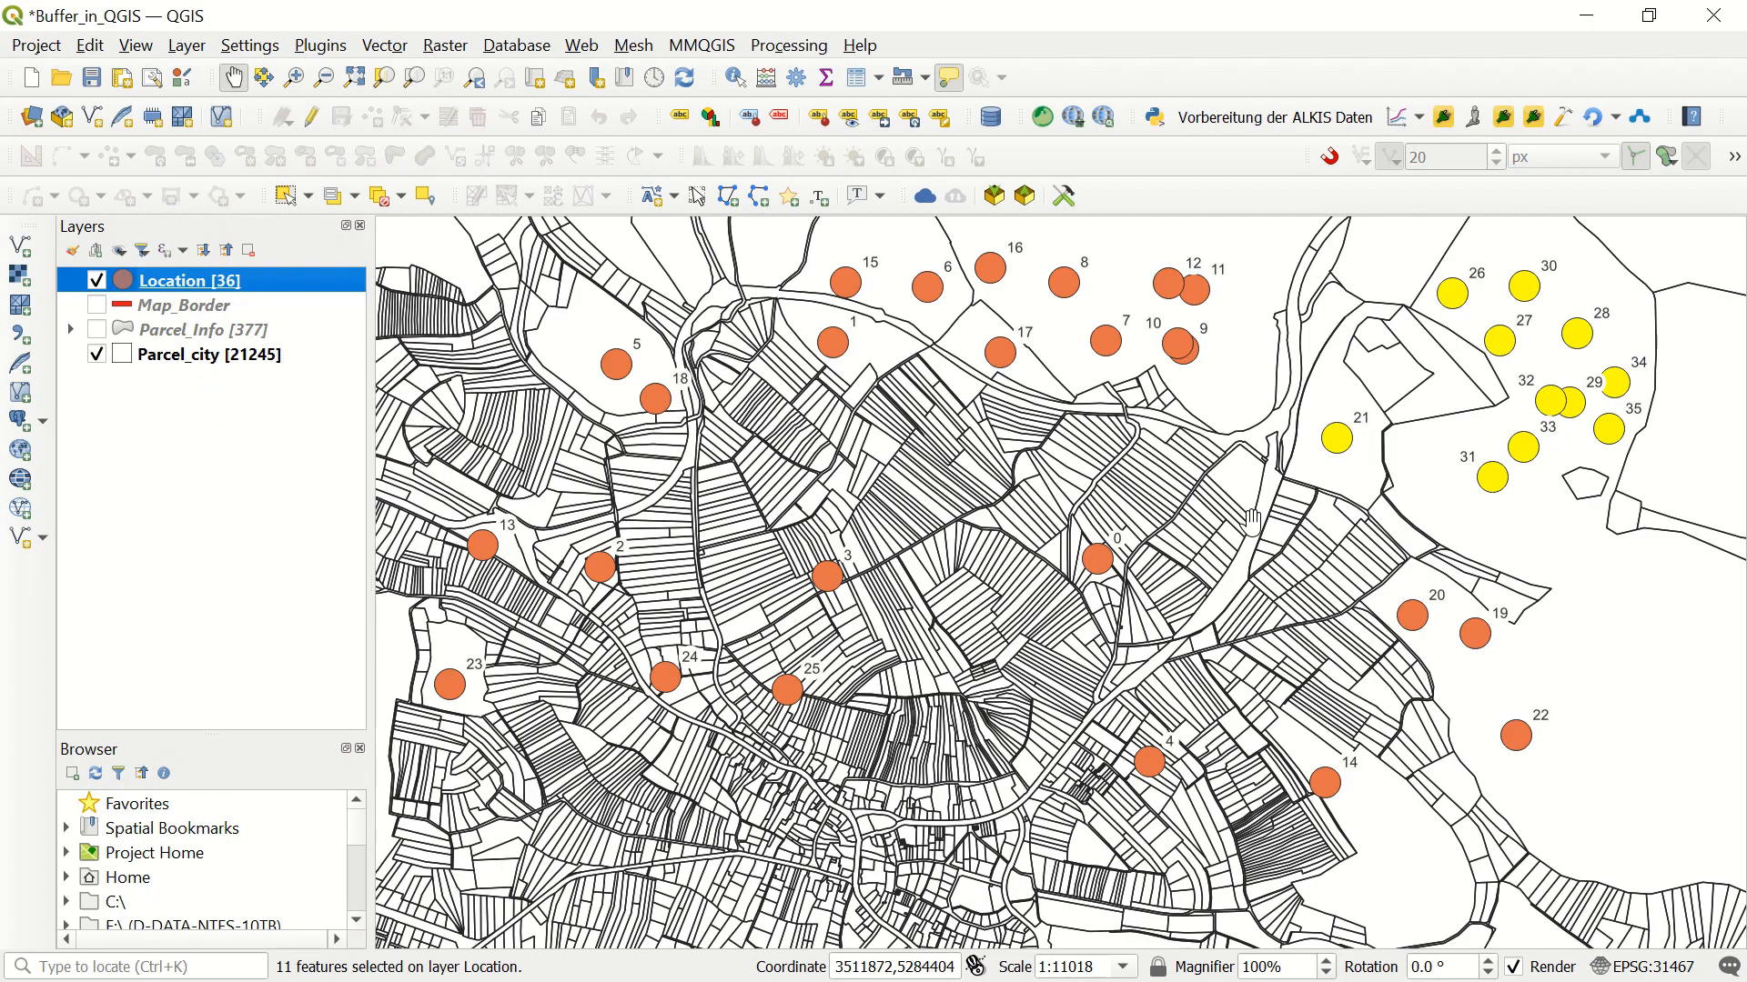
Reopen the Location attribute table showing the 11 pipe115 features selected
{"action": "right_click", "coordinate": [189, 281]}
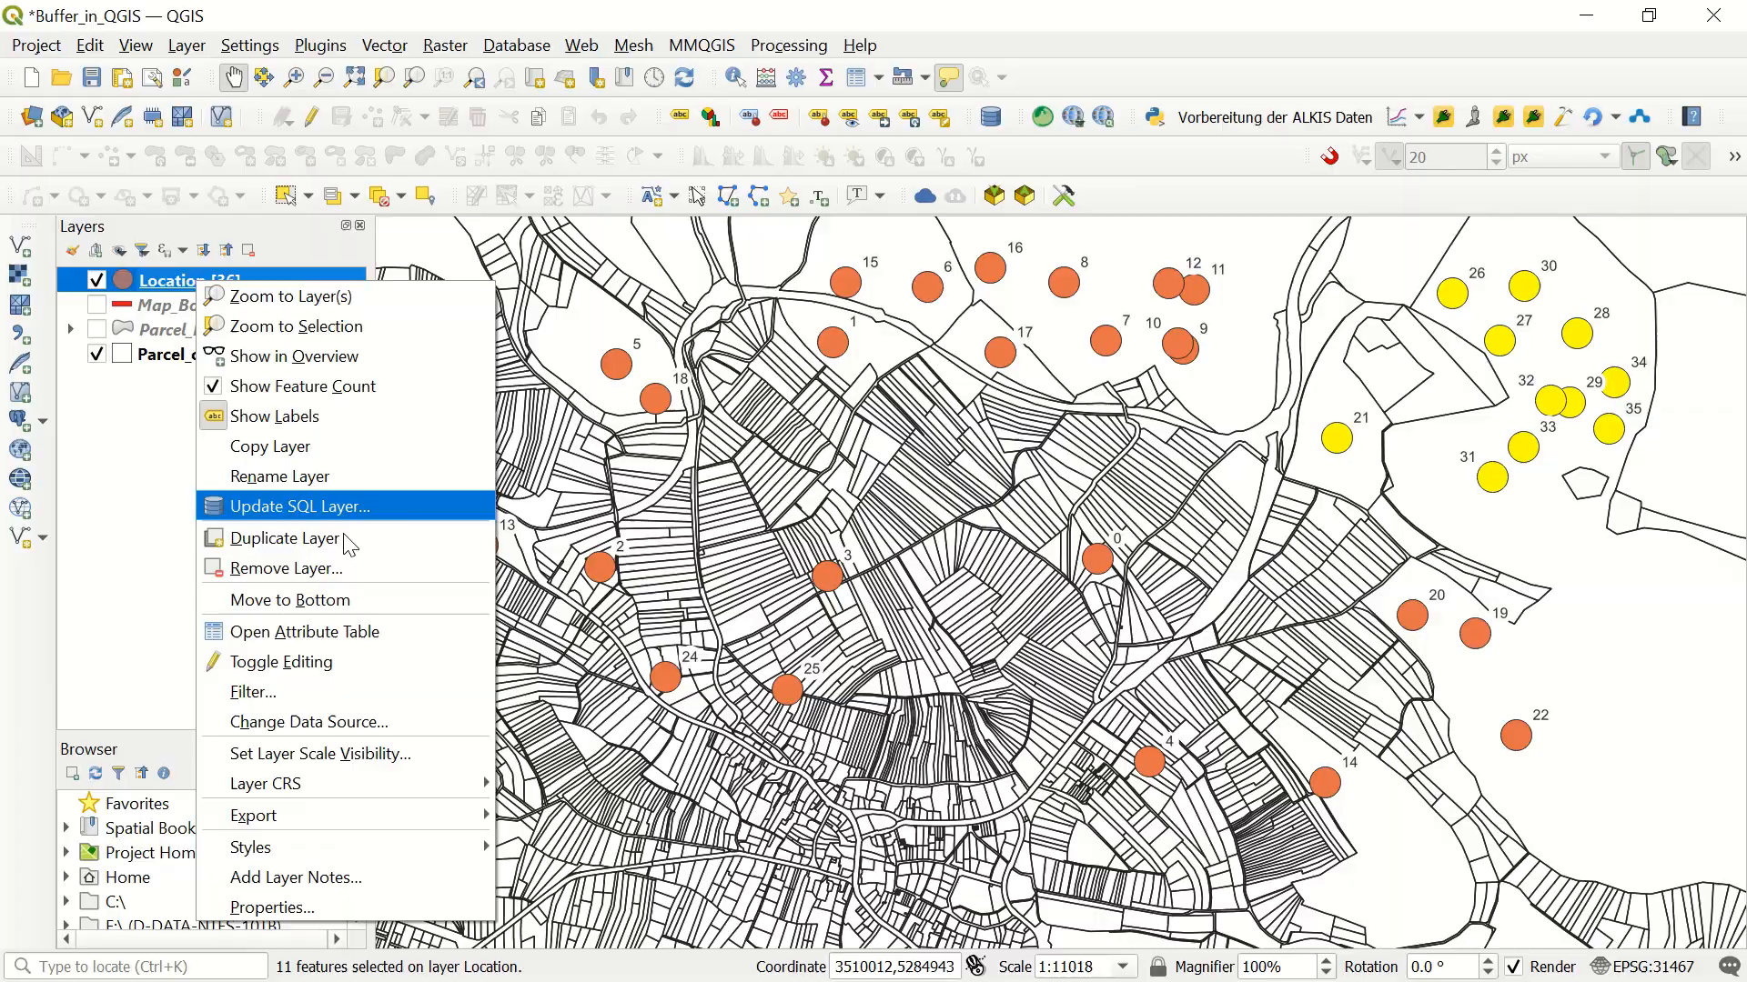
{"action": "left_click", "coordinate": [306, 632]}
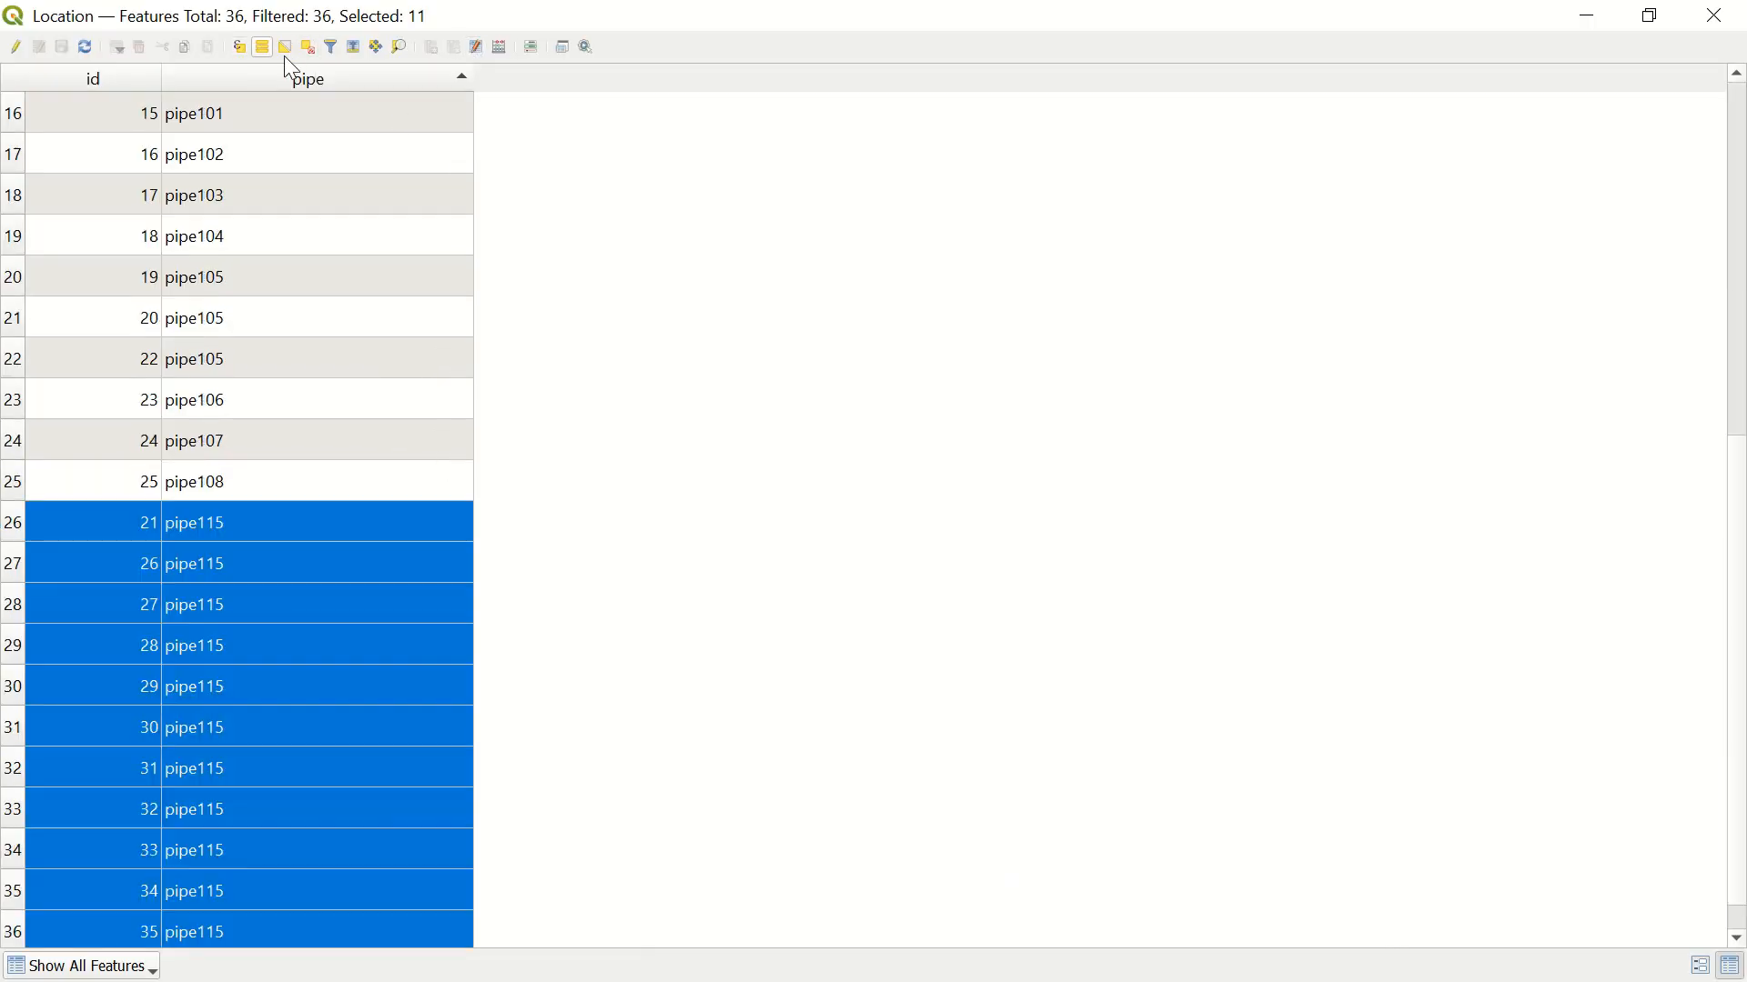
Reuse the recent expression and raise the threshold to count( 1, "pipe" )>13, previewing 0
{"action": "left_click", "coordinate": [329, 48]}
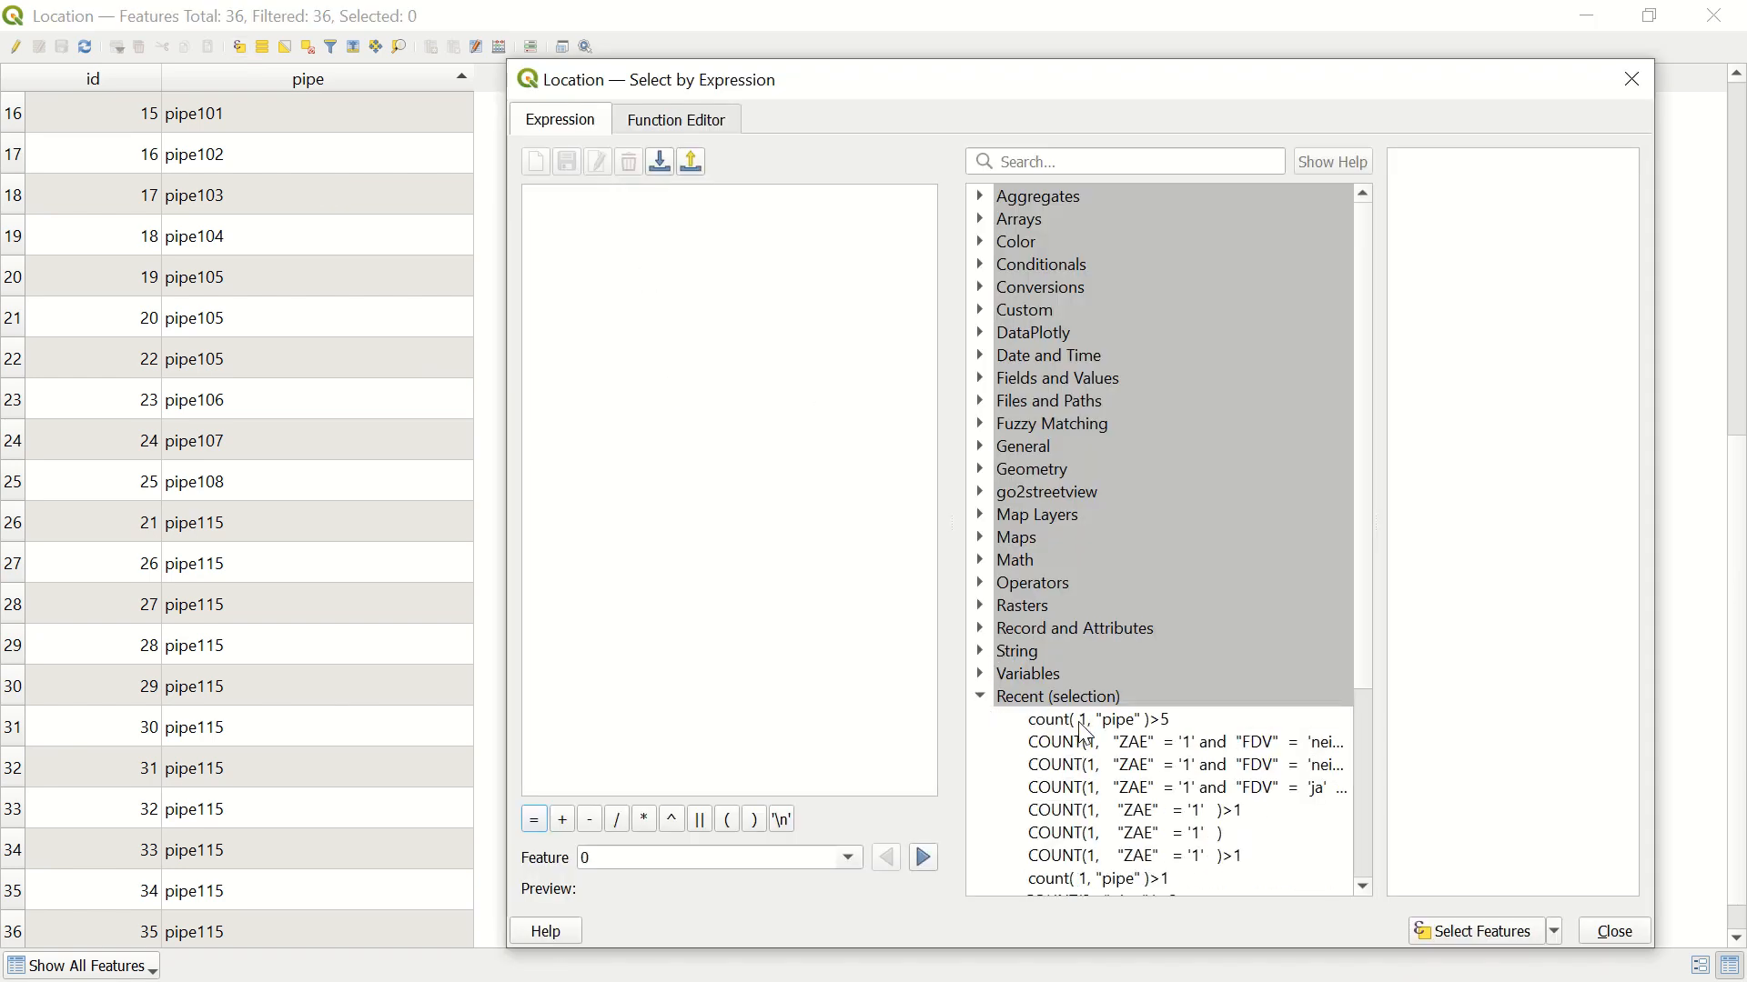
{"action": "left_click", "coordinate": [1096, 721]}
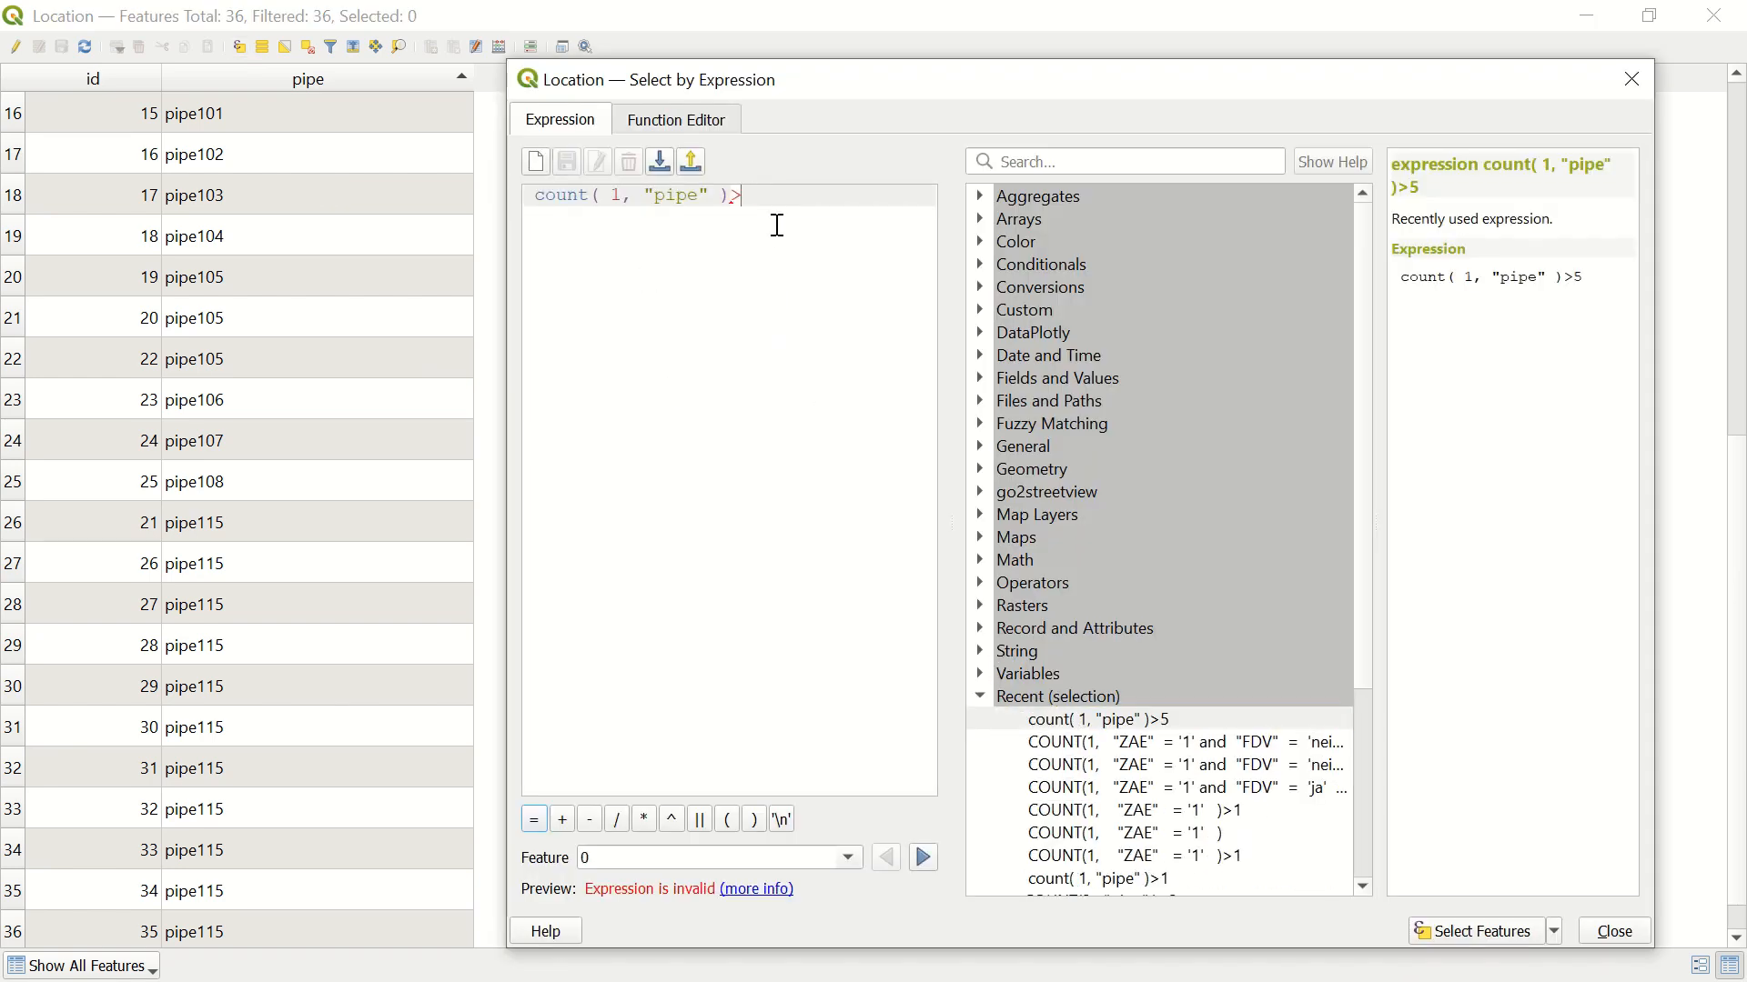
{"action": "type", "text": "13"}
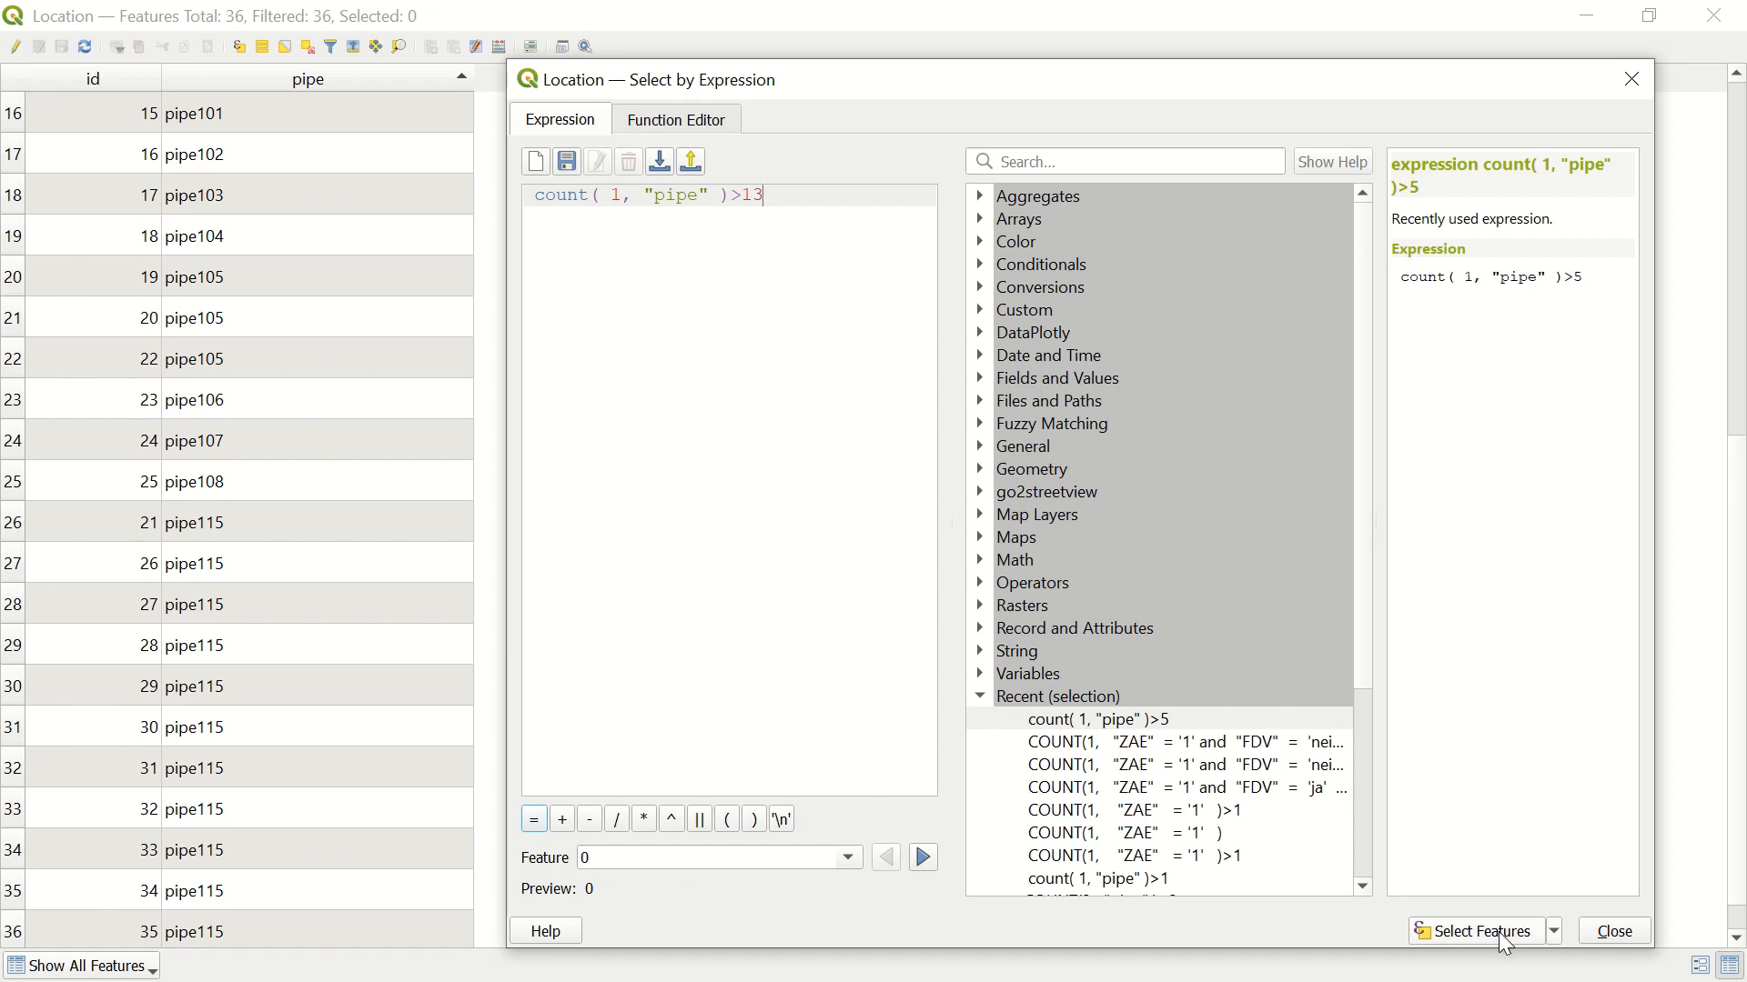